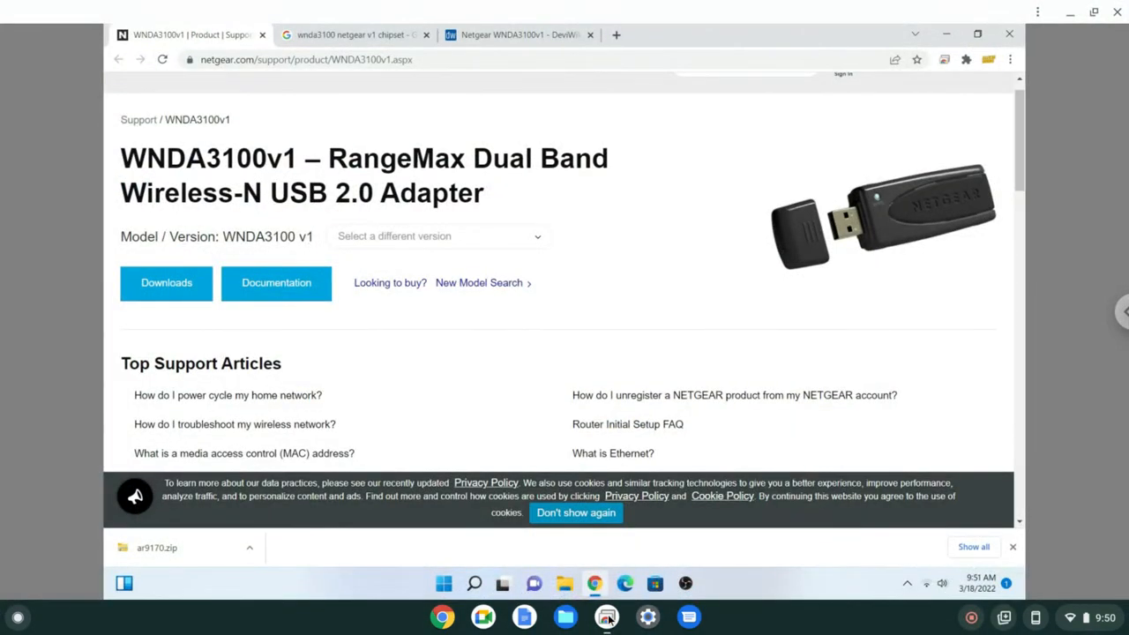
mouse_move(673, 286)
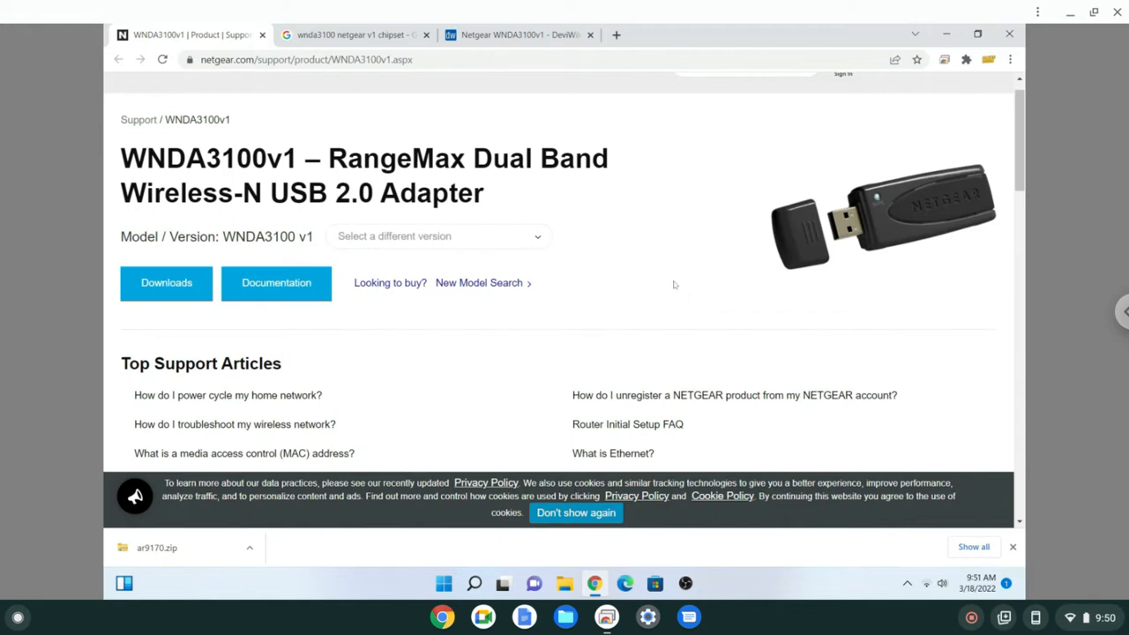
mouse_move(505, 141)
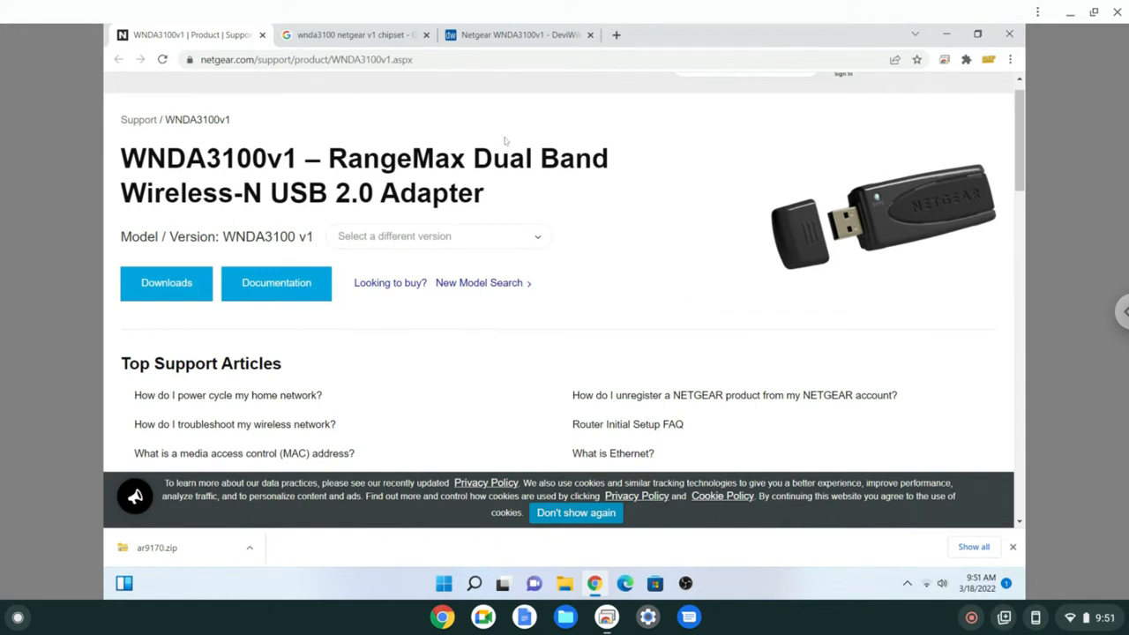
mouse_move(518, 35)
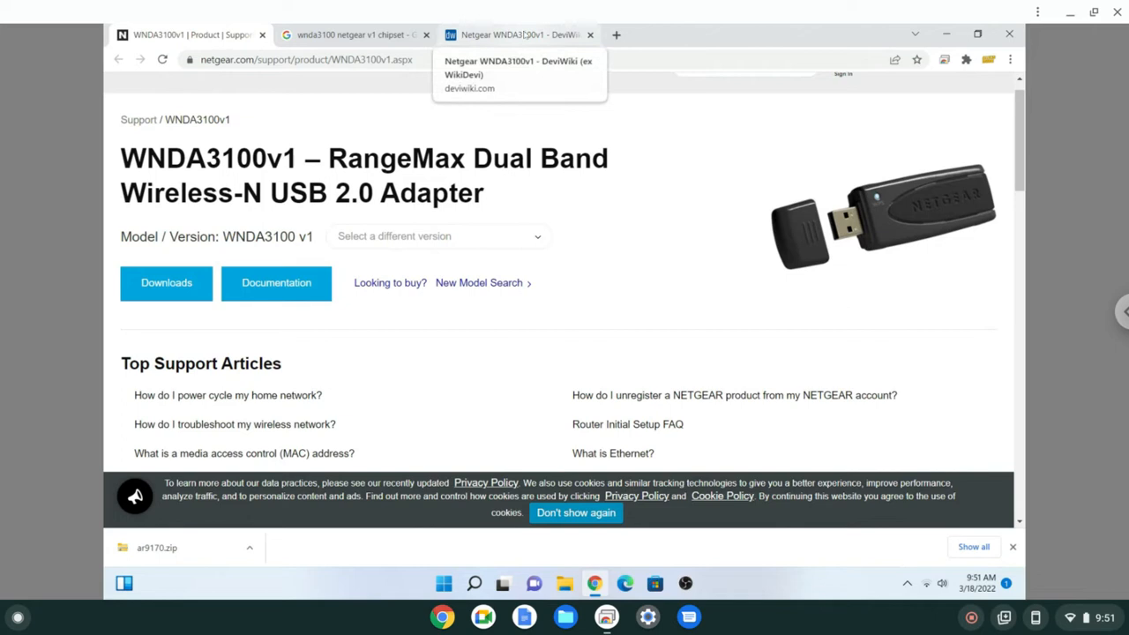
mouse_move(337, 123)
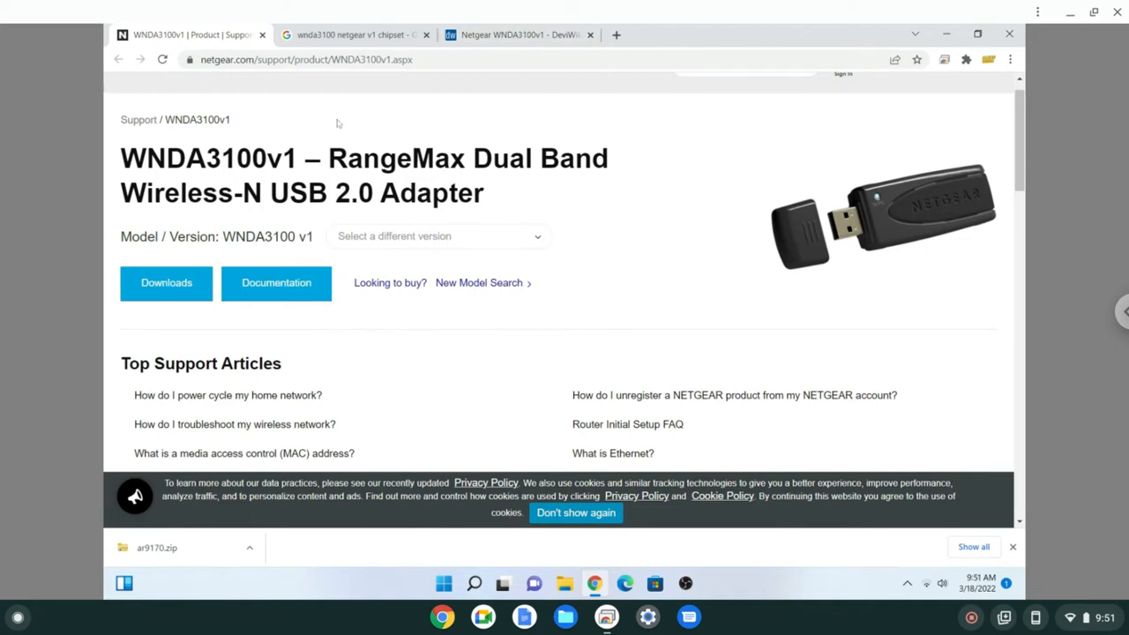
mouse_move(442, 582)
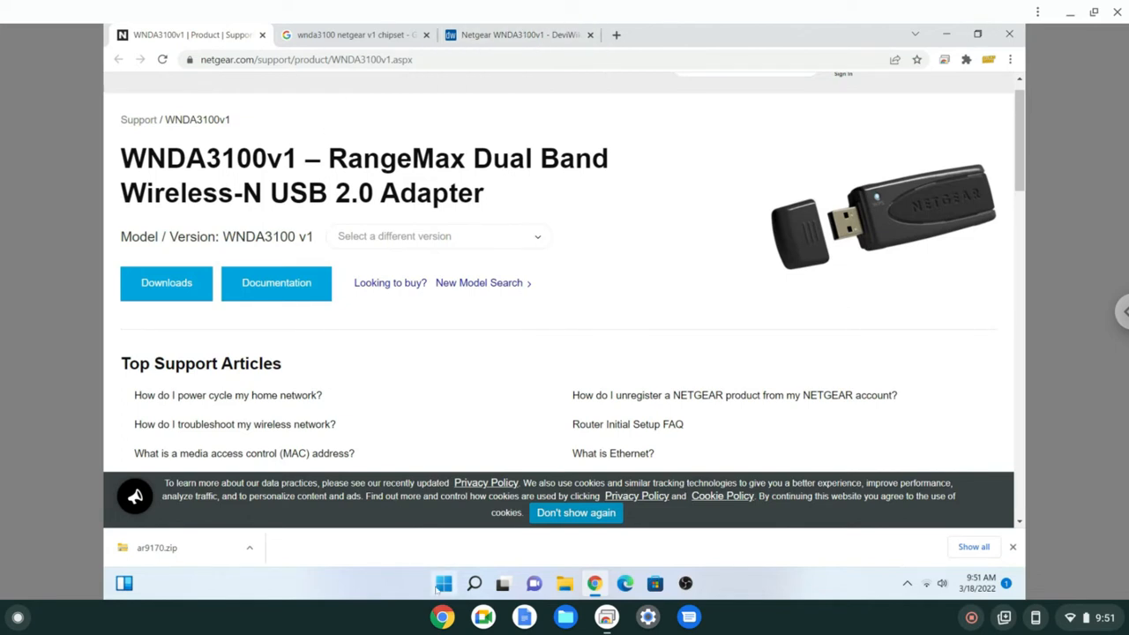
Step: Dismiss the Start menu and minimize Chrome so the bare desktop shows
click(443, 582)
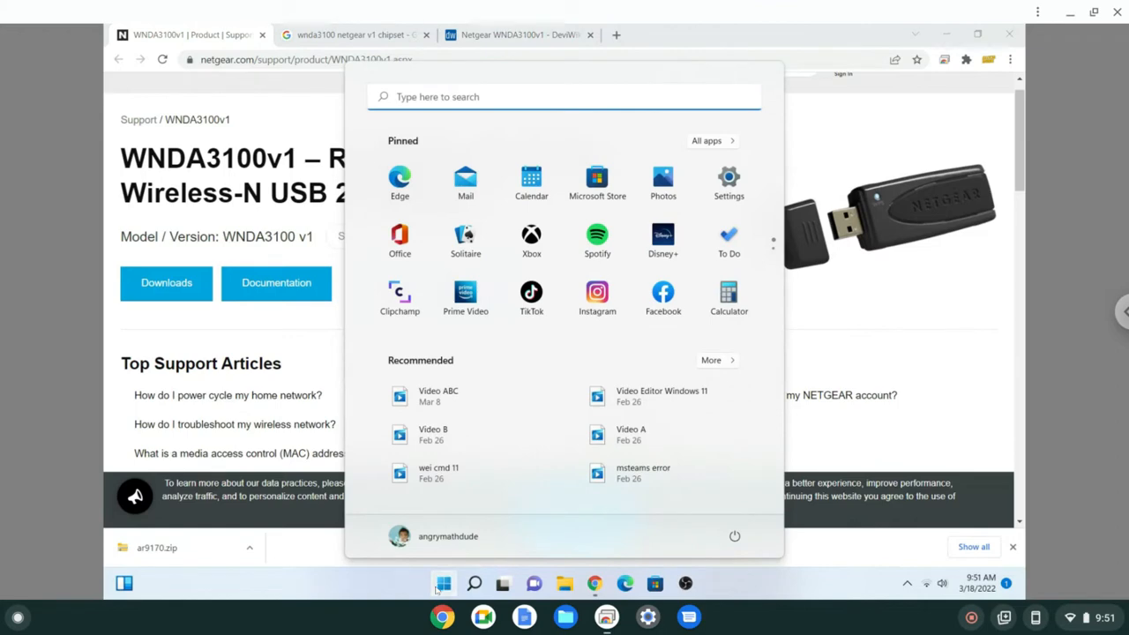
click(442, 582)
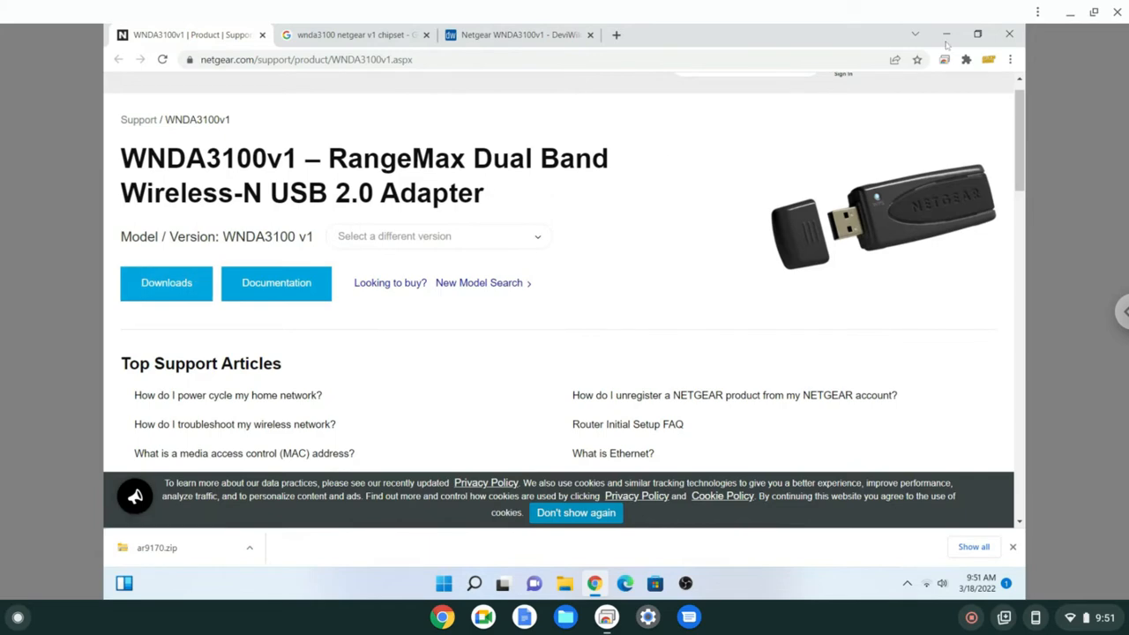
click(945, 34)
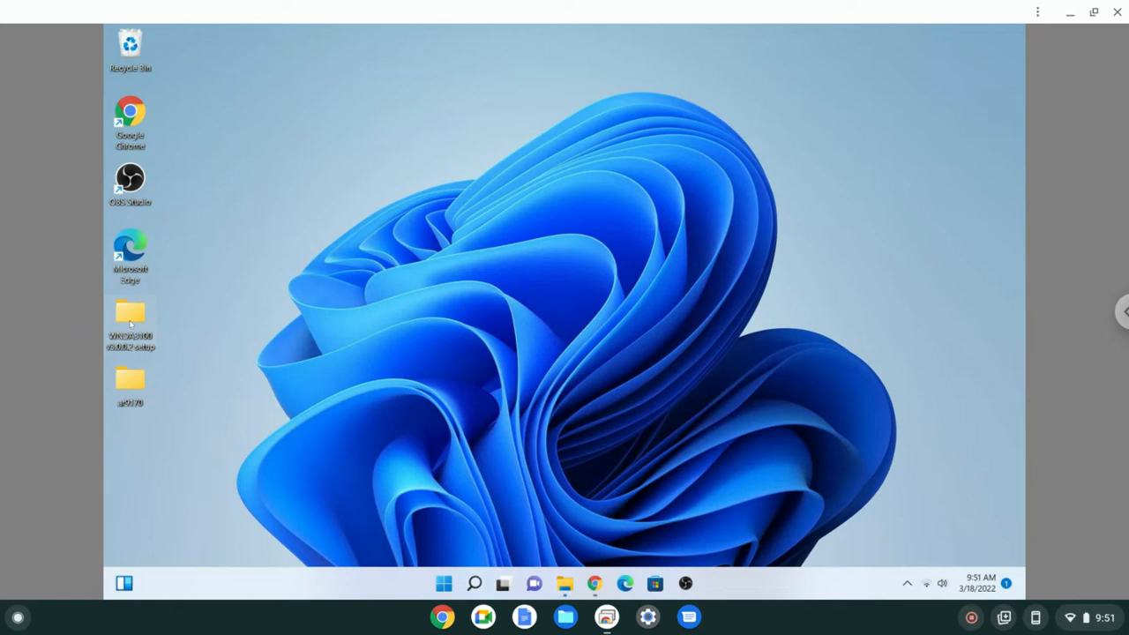
Step: Restore the deleted WNDA3100 v3.0.0.2 setup application from the Recycle Bin and select it in its folder
double_click(131, 318)
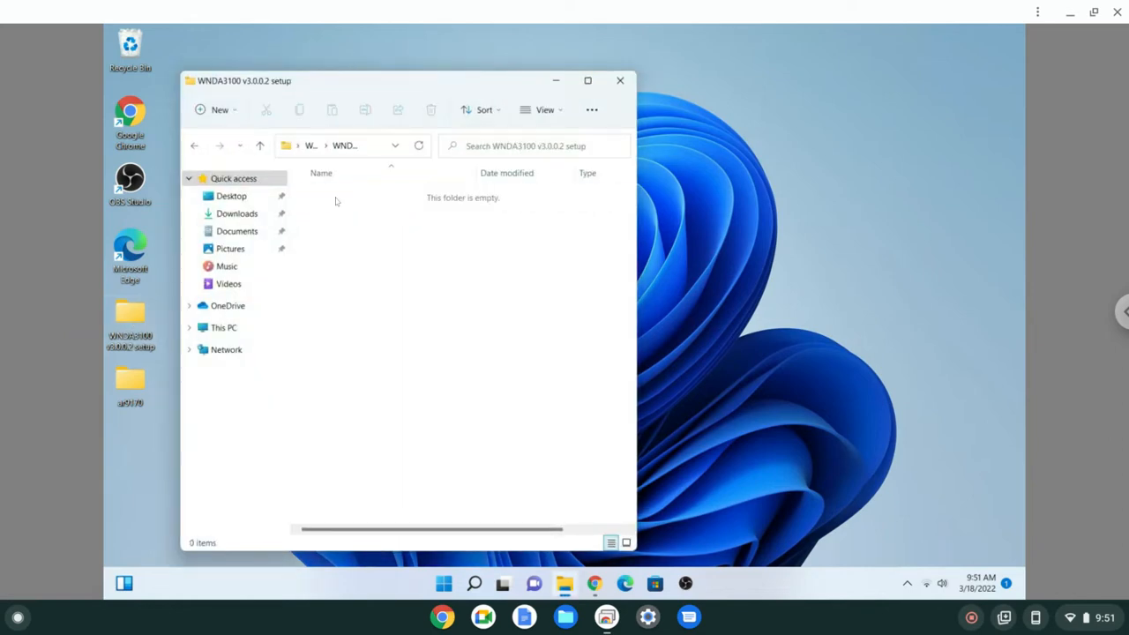
mouse_move(353, 204)
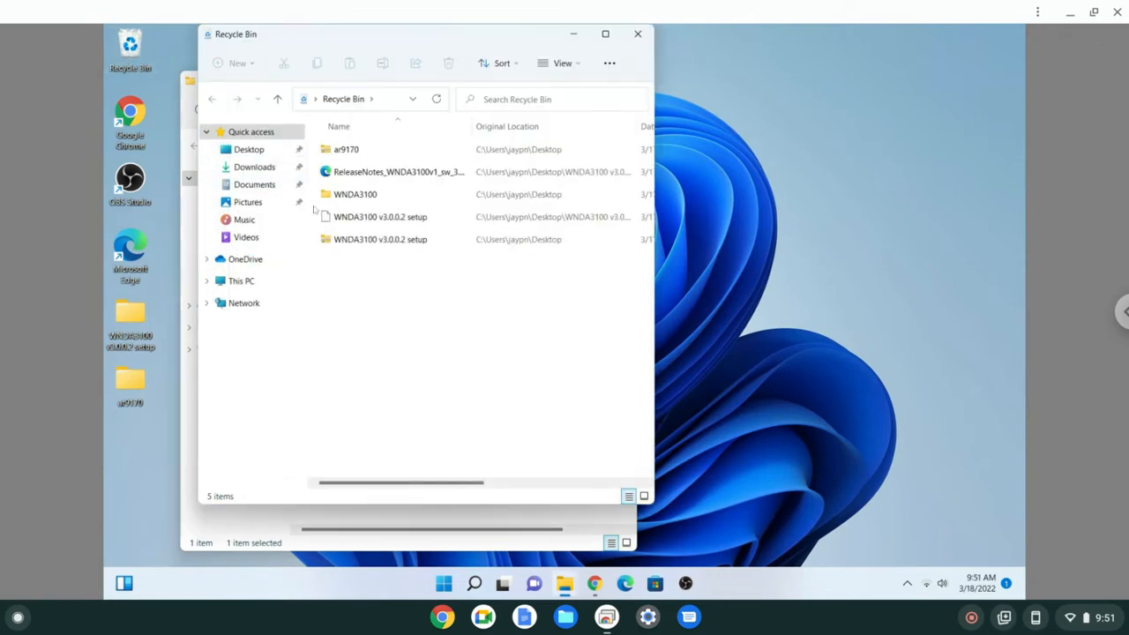
click(381, 240)
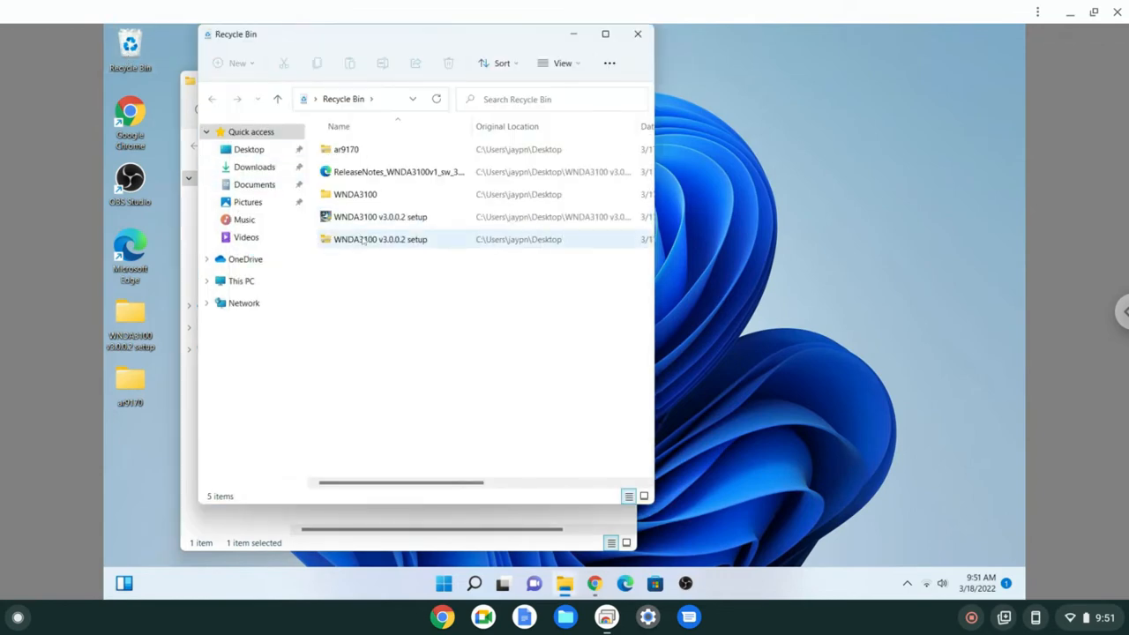
click(354, 194)
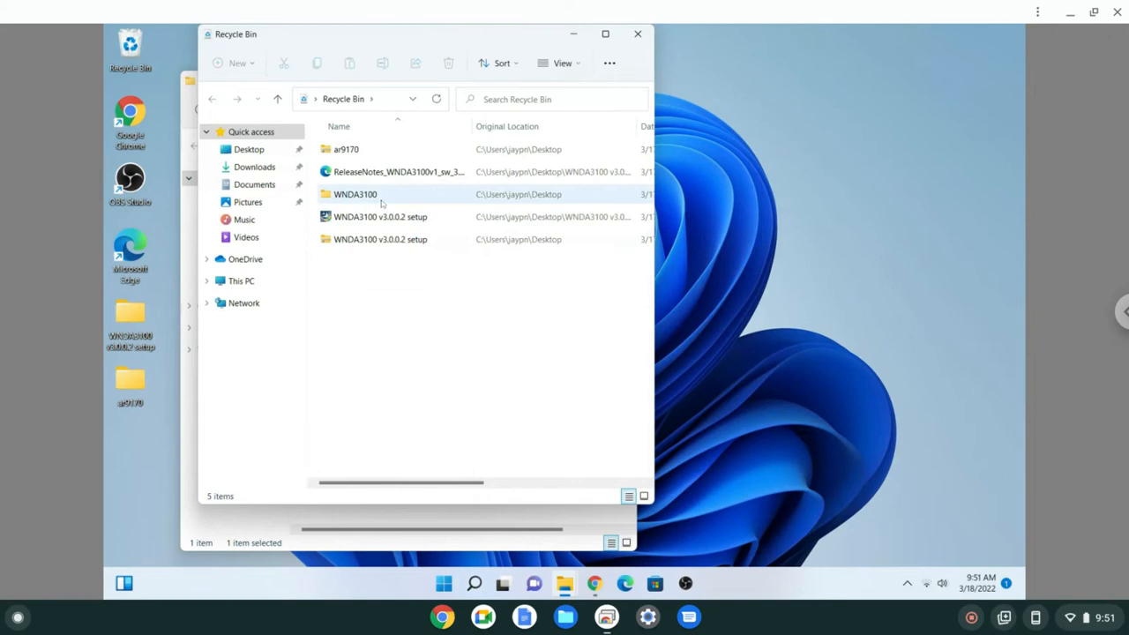
click(381, 215)
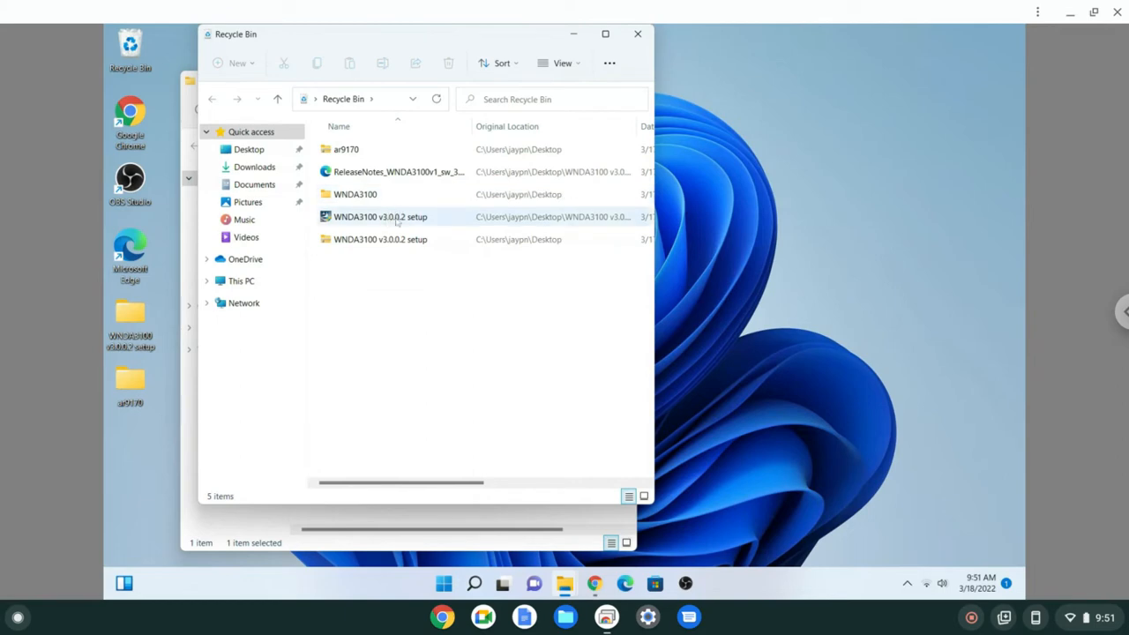
right_click(381, 215)
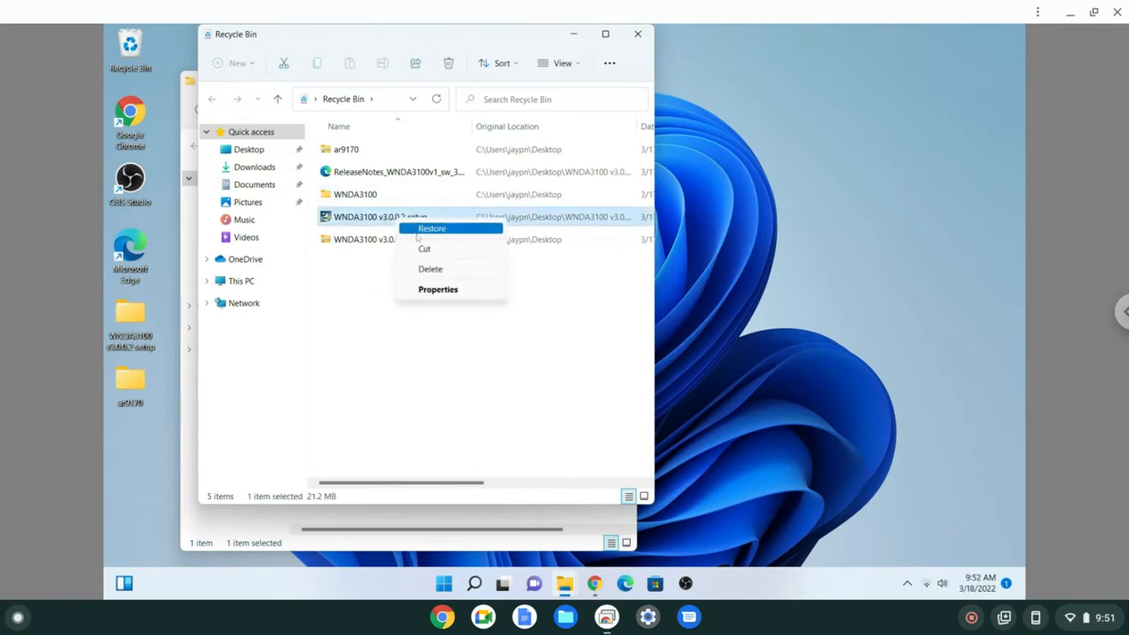
click(432, 229)
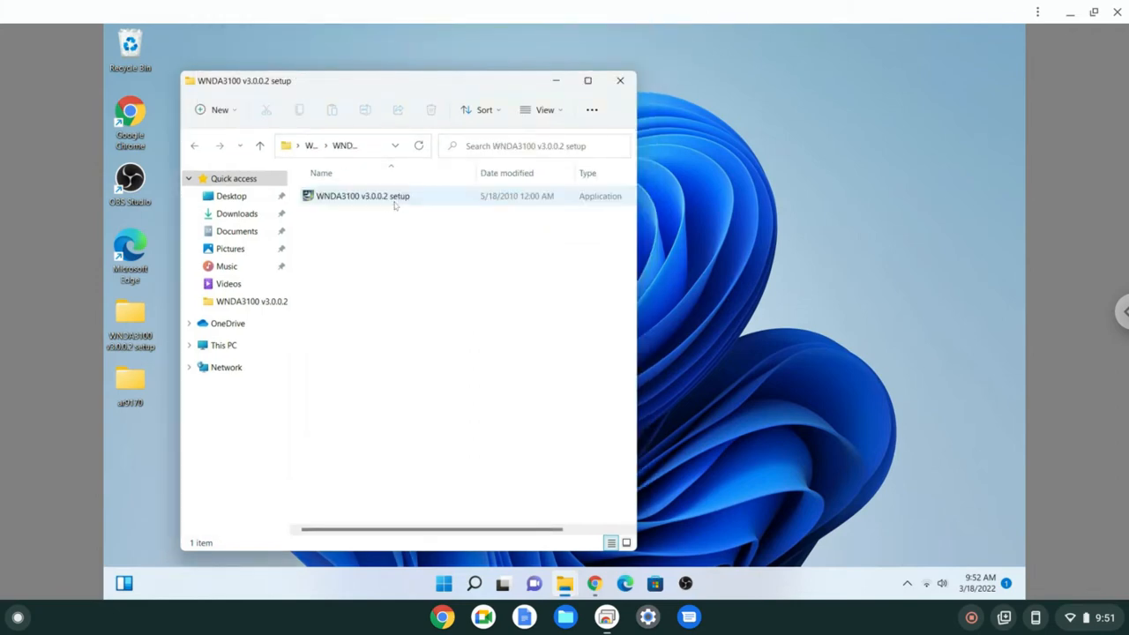
click(363, 196)
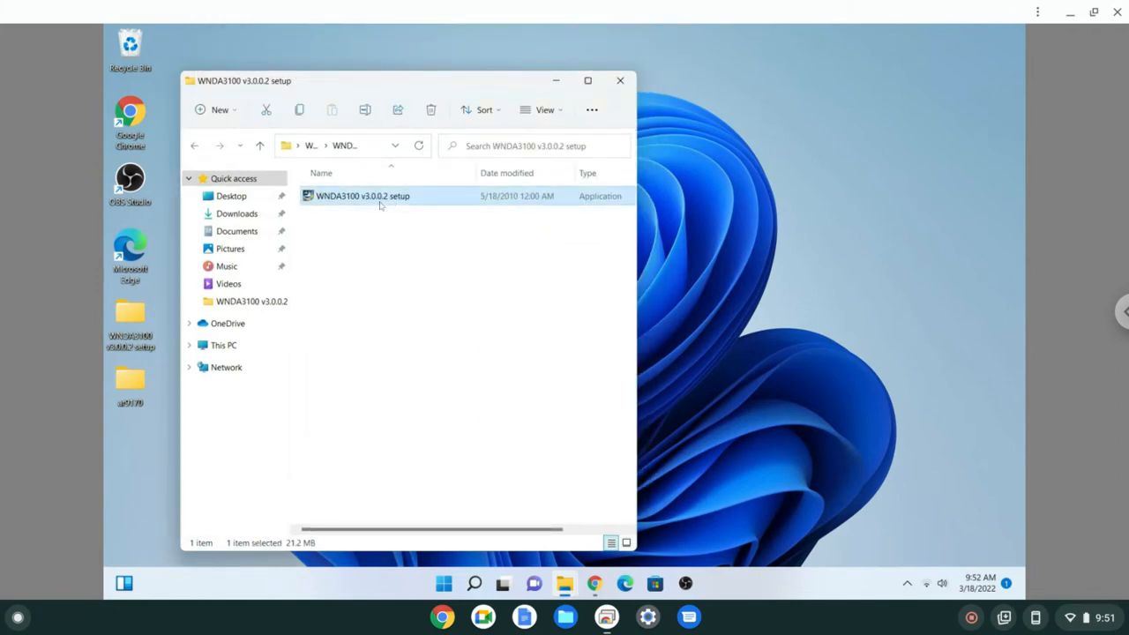
Step: Run the WNDA3100 setup through Welcome and default destination until the 'Windows is upgrading' error appears
double_click(363, 196)
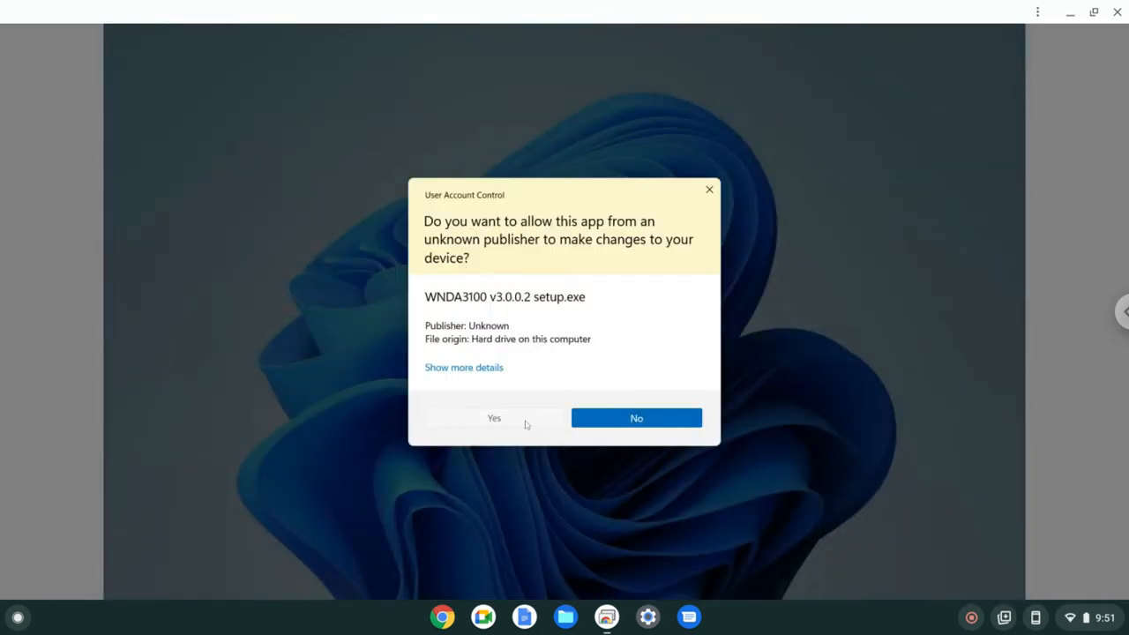
click(494, 416)
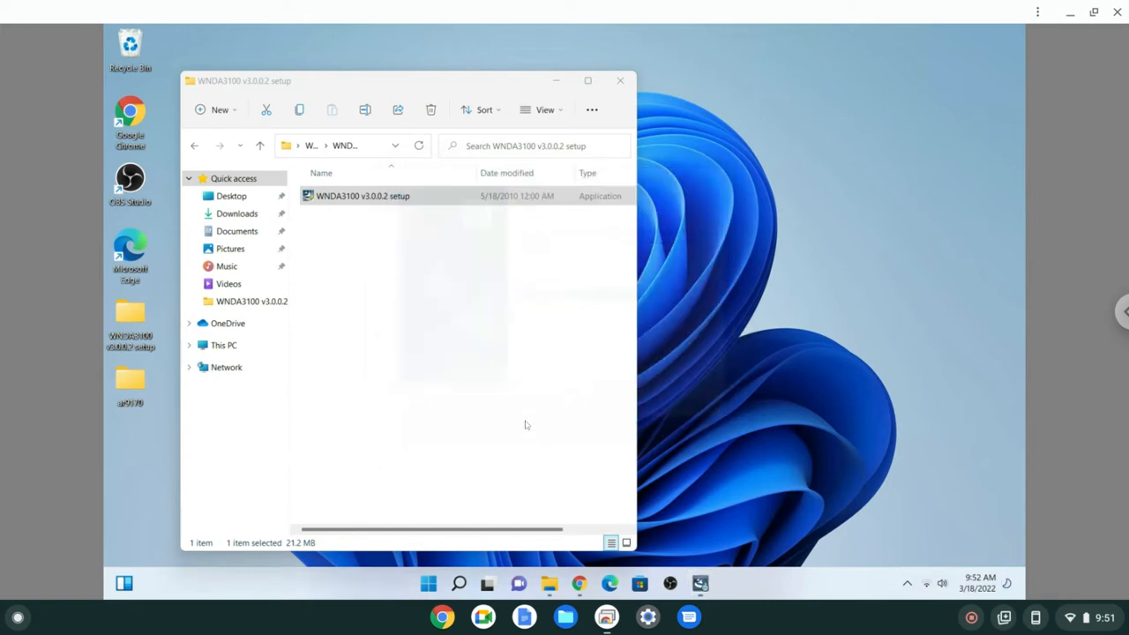
double_click(363, 194)
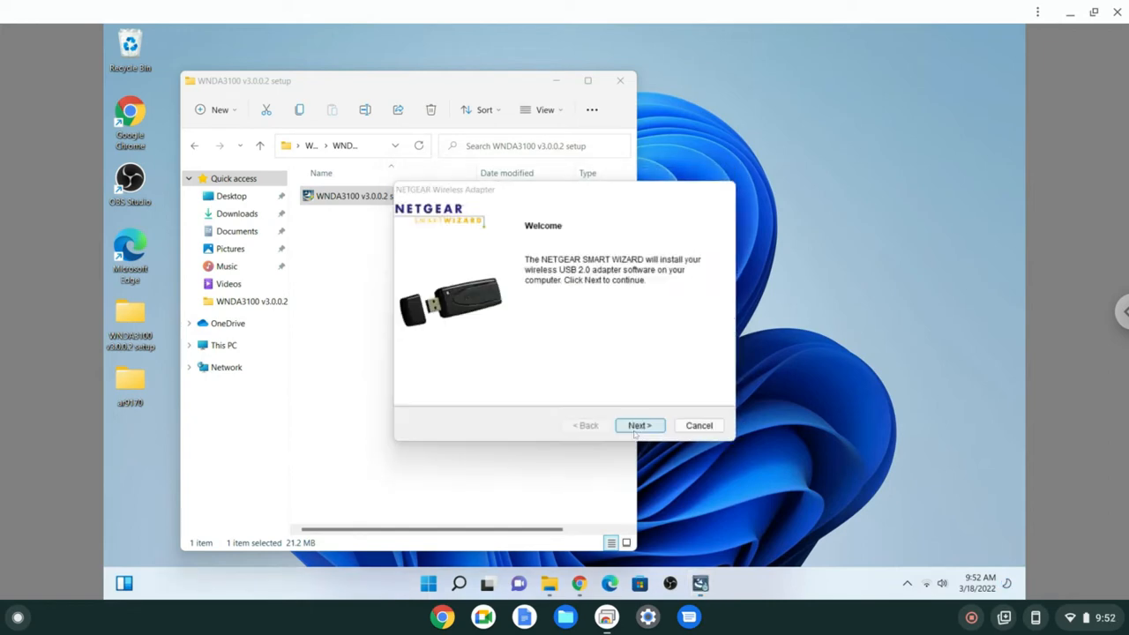
click(638, 425)
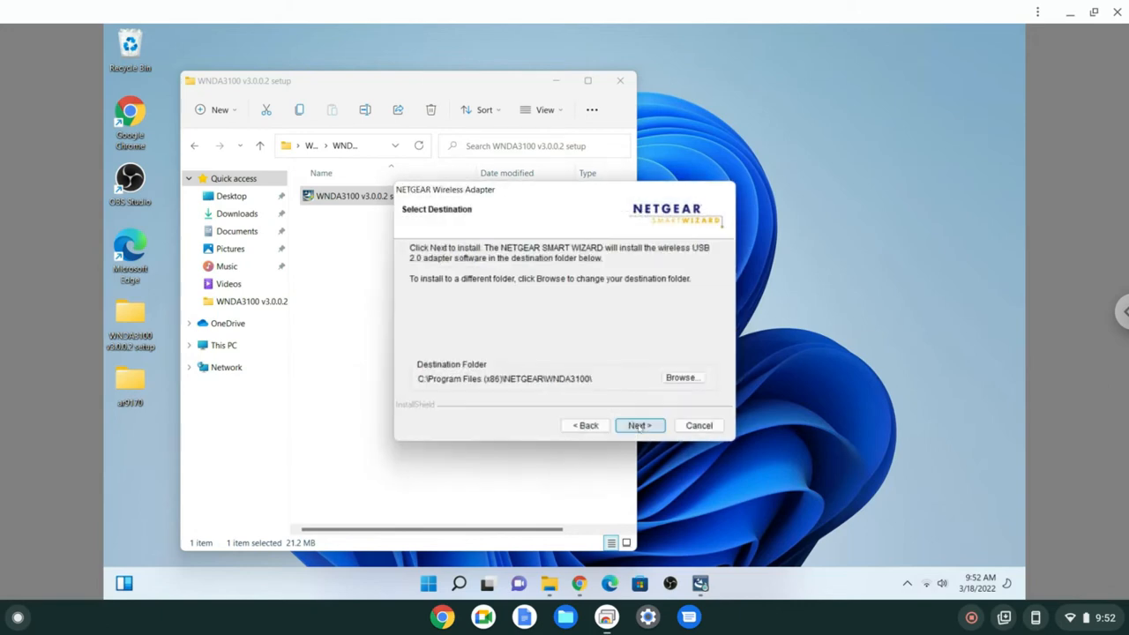
click(639, 425)
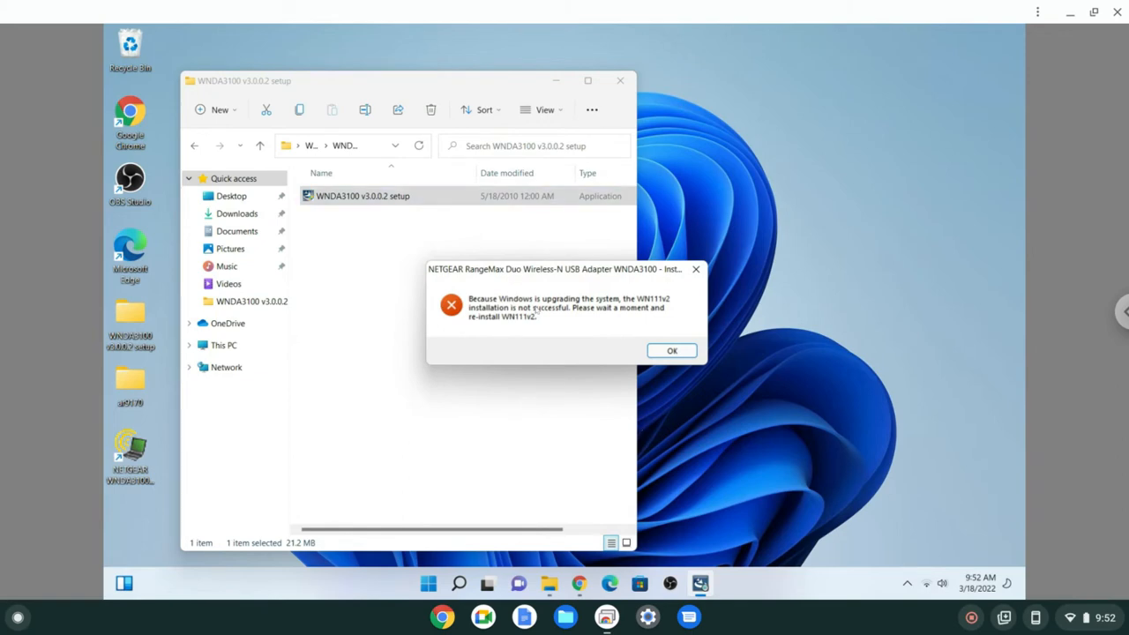
mouse_move(600, 321)
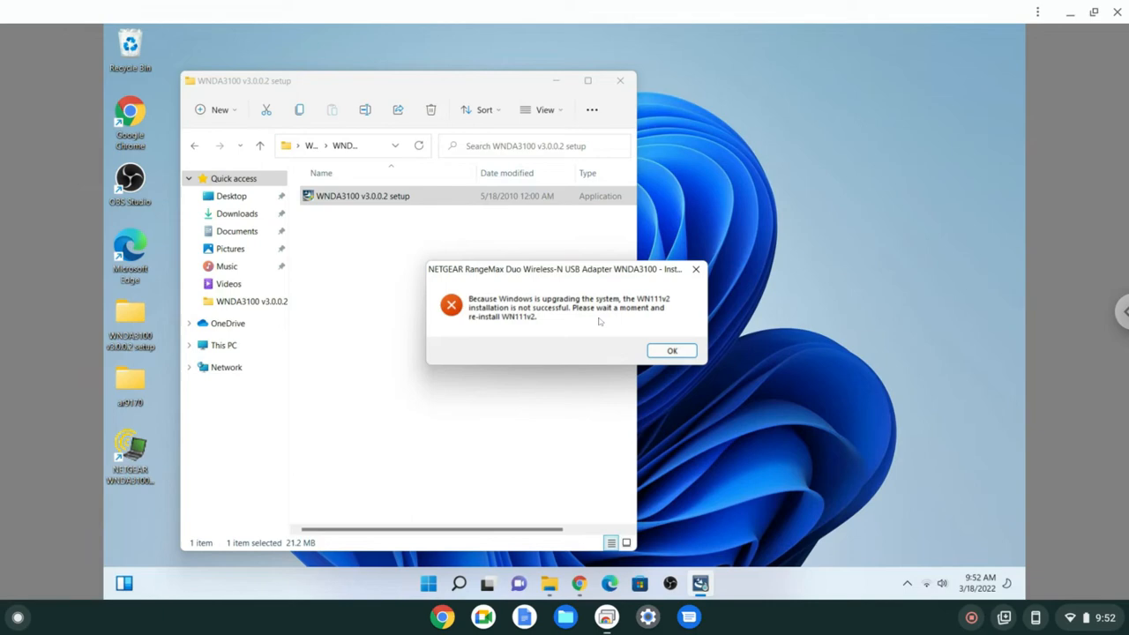
mouse_move(576, 331)
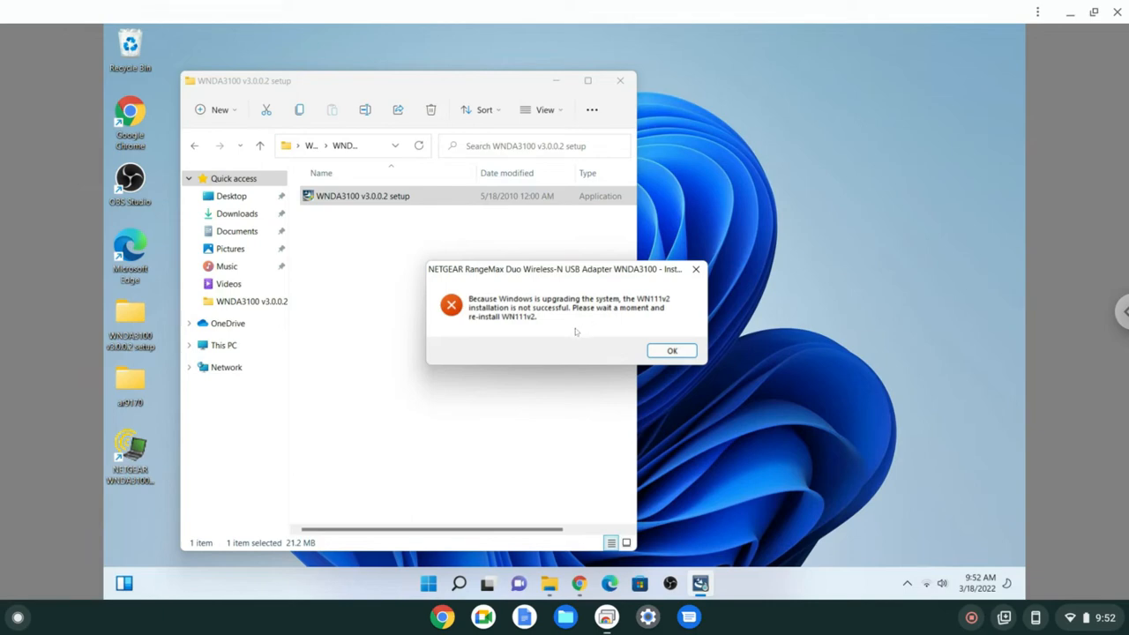
mouse_move(712, 274)
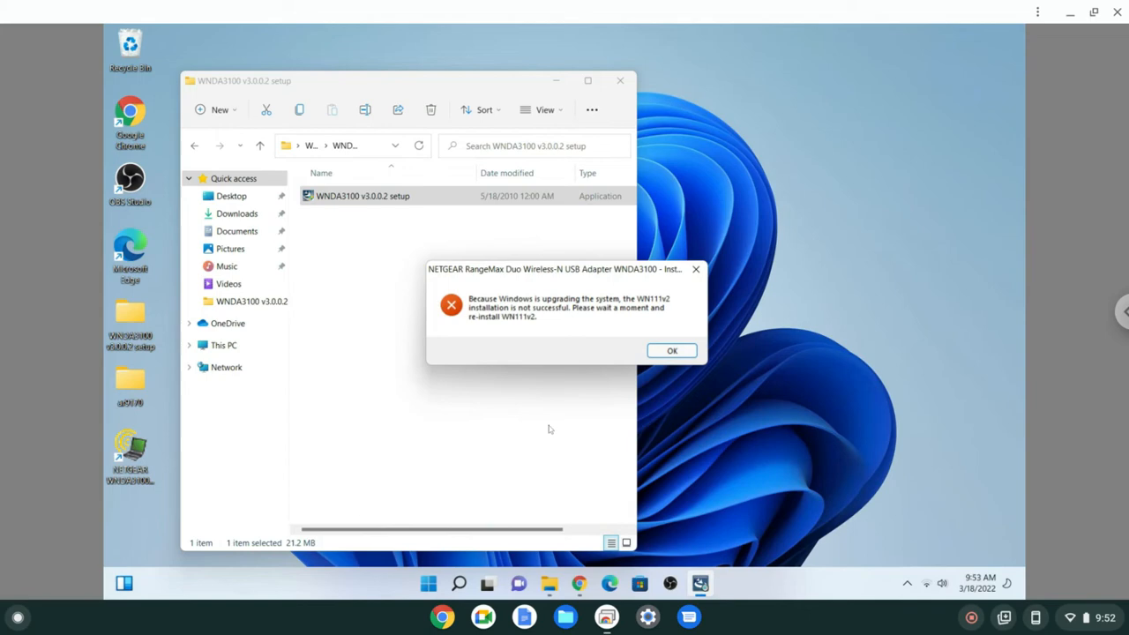
Step: Bring Chrome back and return to the Netgear WNDA3100v1 support page after glancing at the chipset search
click(670, 349)
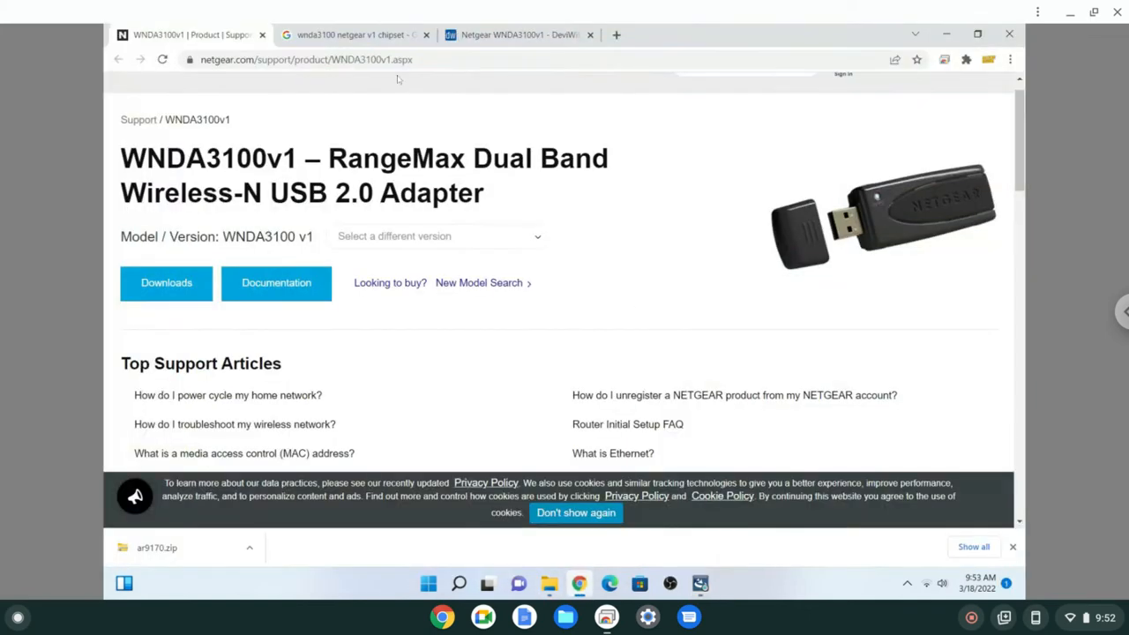
click(352, 35)
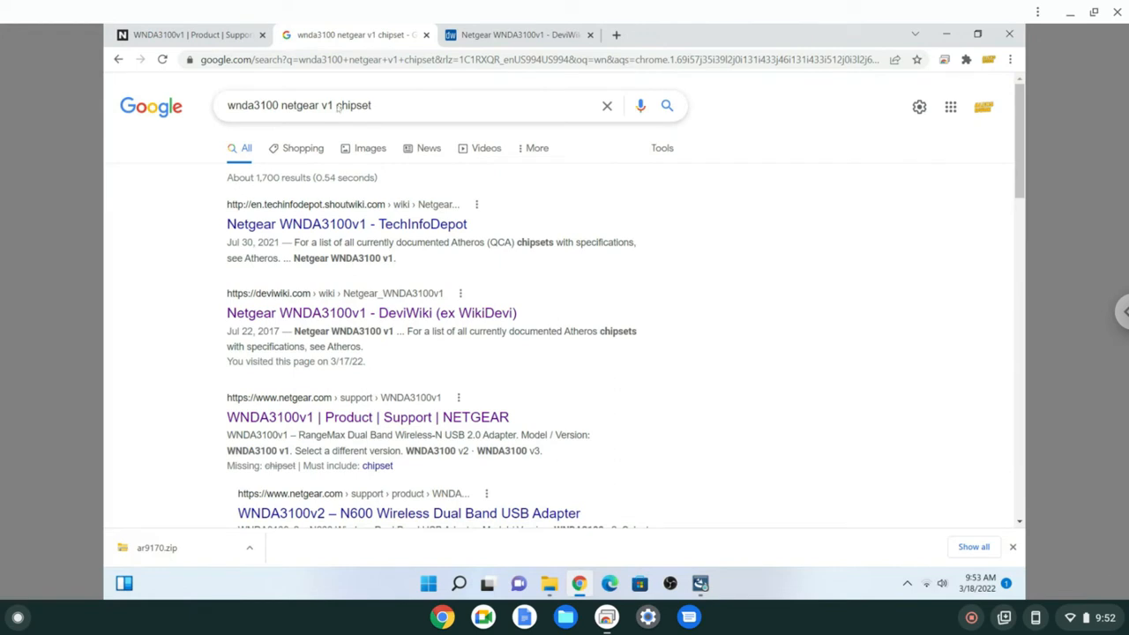
click(185, 35)
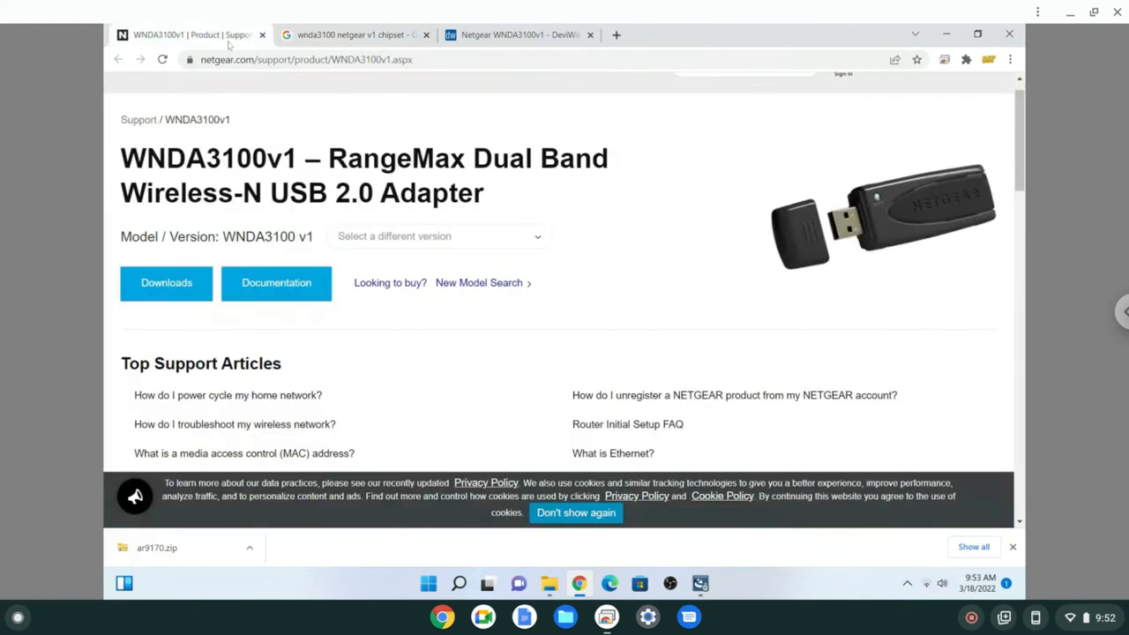
mouse_move(302, 206)
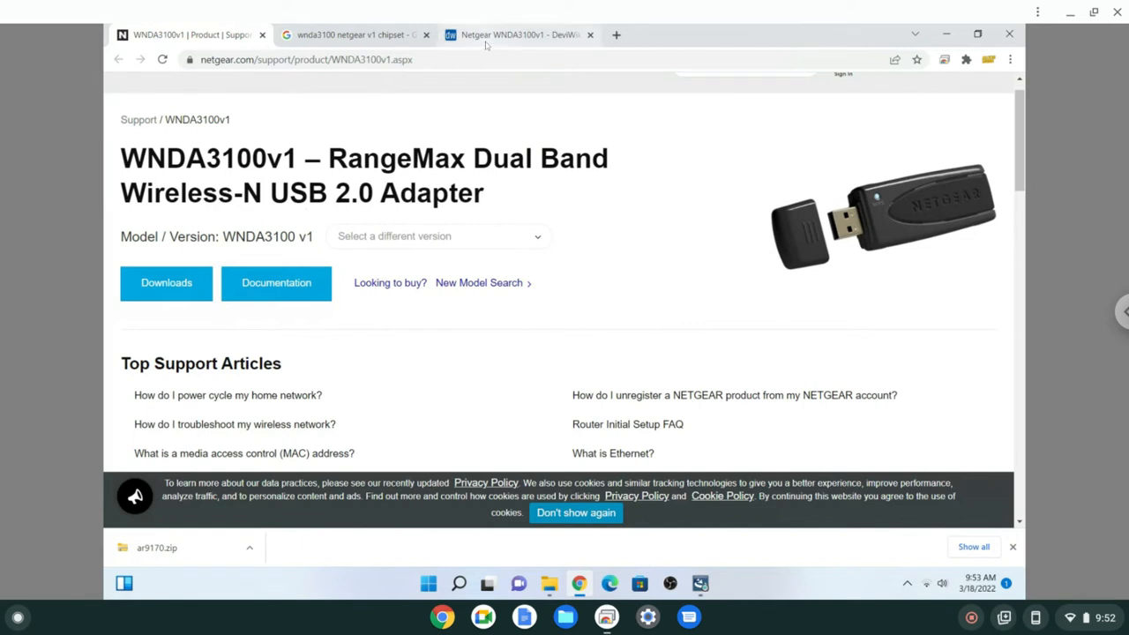
Step: View the DeviWiki WNDA3100v1 infobox rows showing the Atheros AR9170 chipset and Windows driver
click(518, 36)
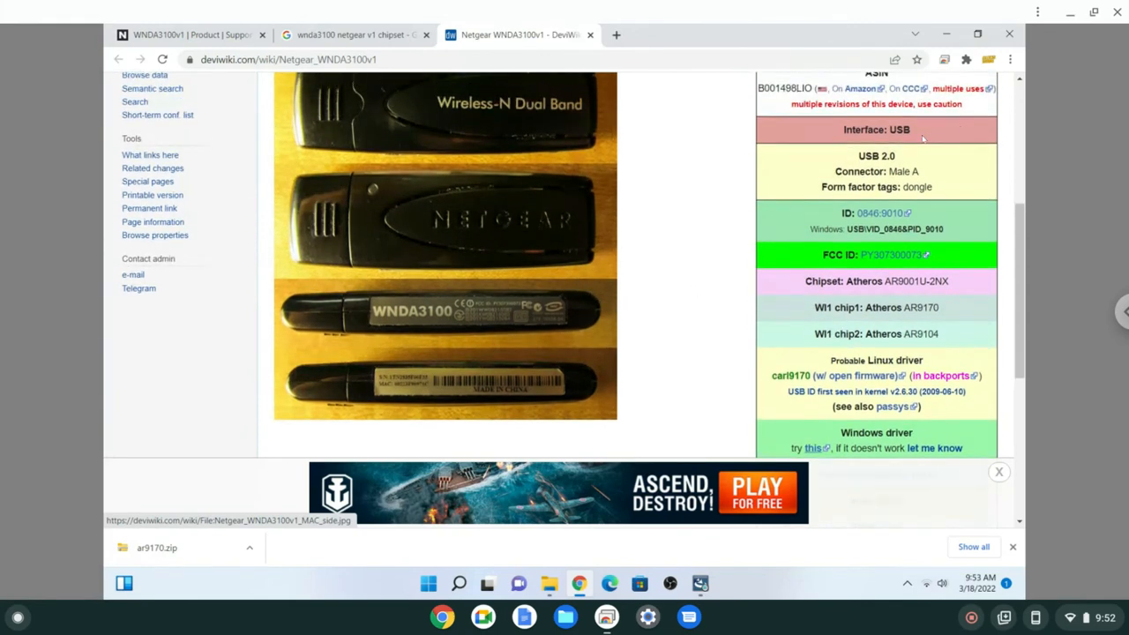
scroll(down, 3)
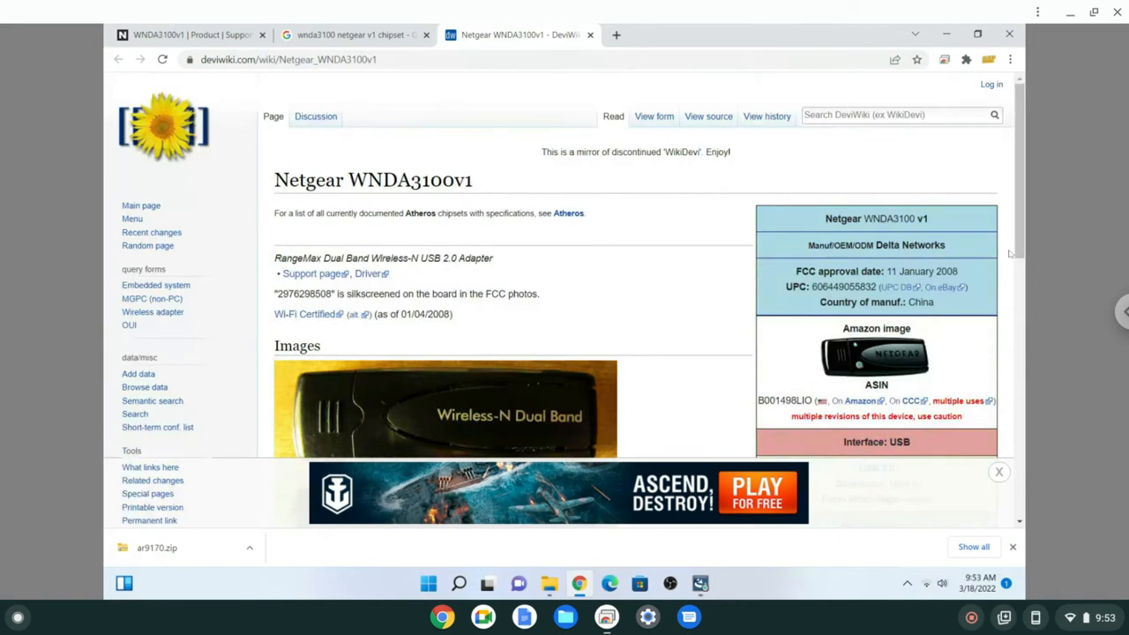
scroll(down, 3)
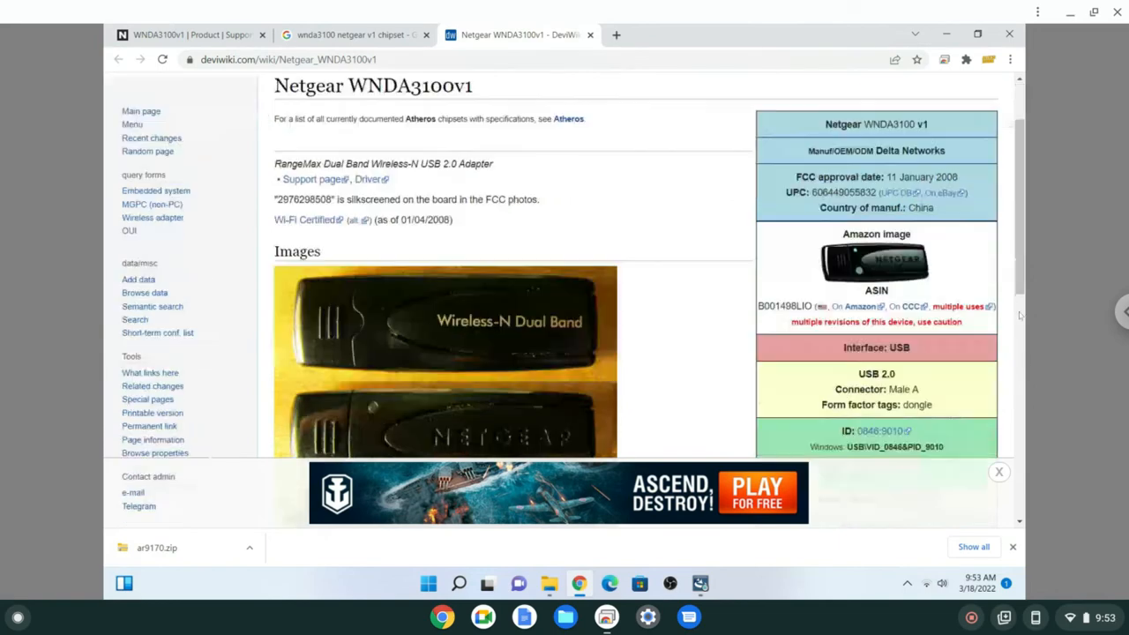
scroll(down, 3)
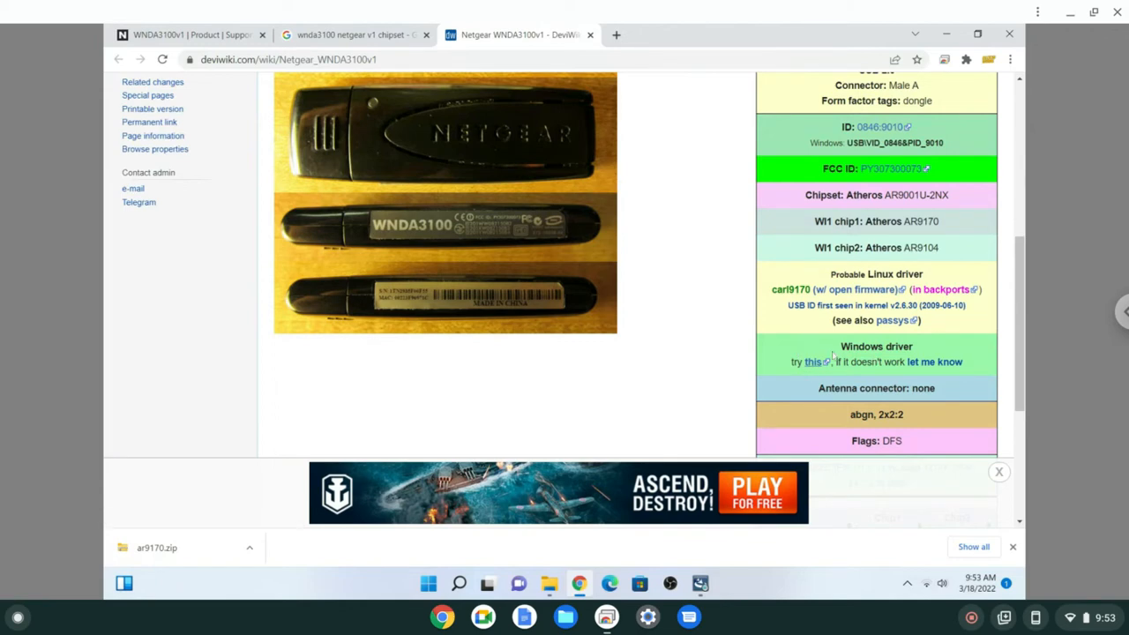
mouse_move(811, 362)
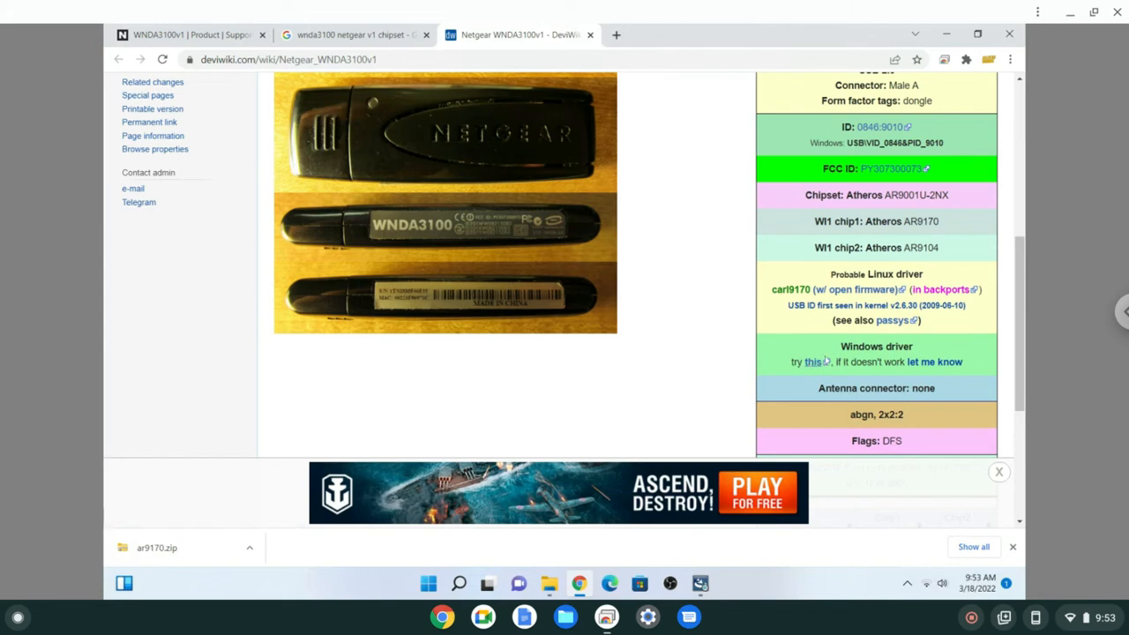
mouse_move(922, 265)
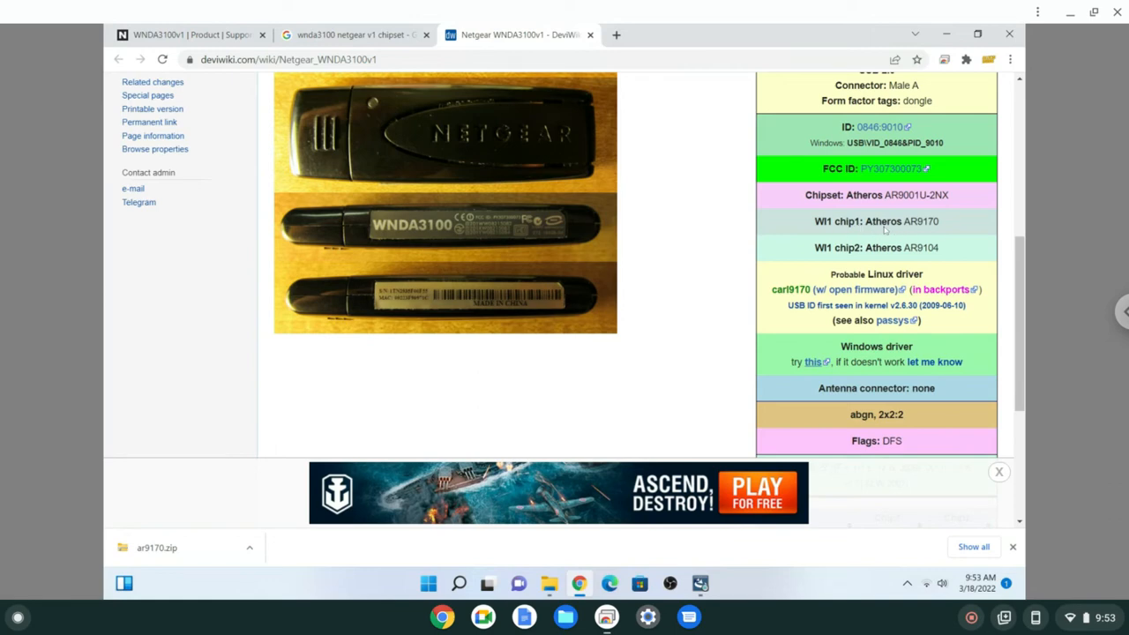
mouse_move(986, 220)
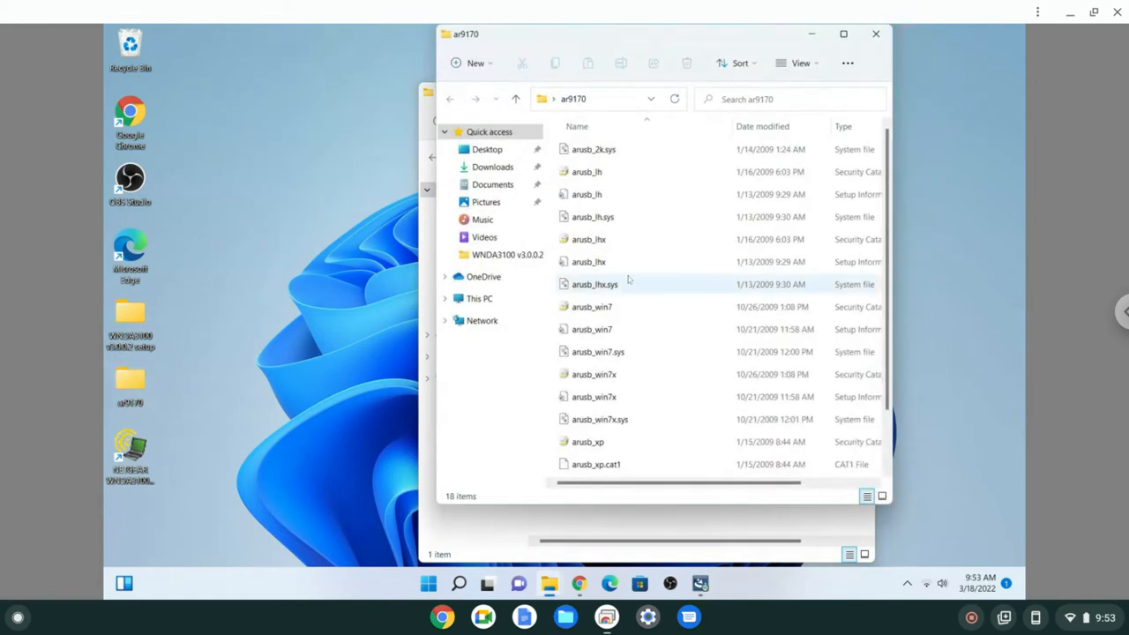
Step: Look through the ar9170 driver files, then close that folder to return to the setup folder
scroll(down, 3)
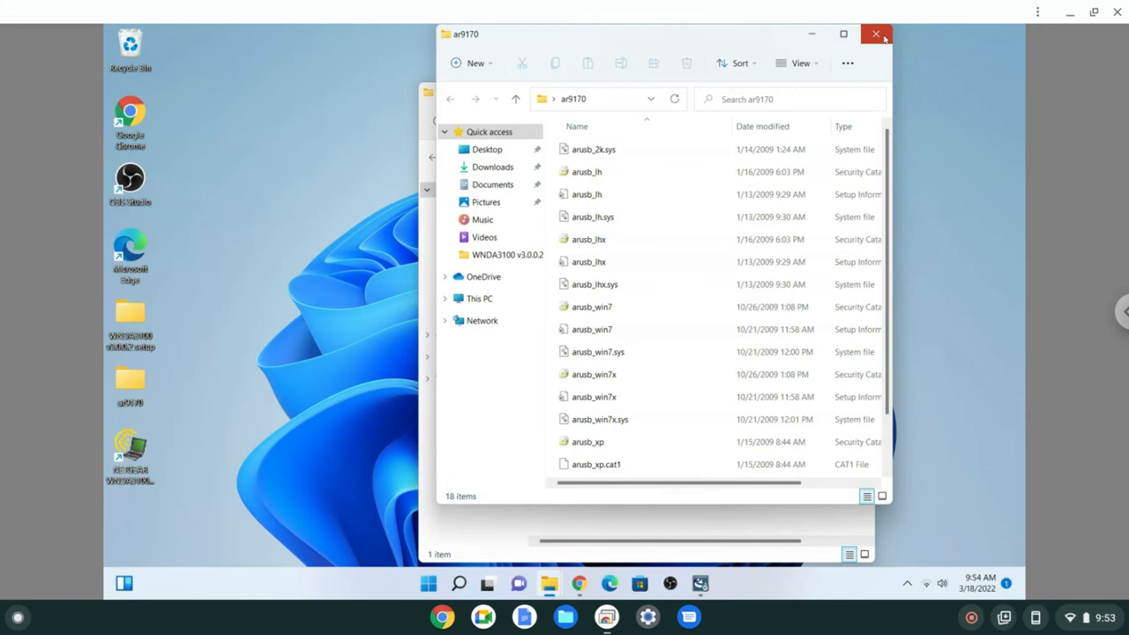
click(875, 33)
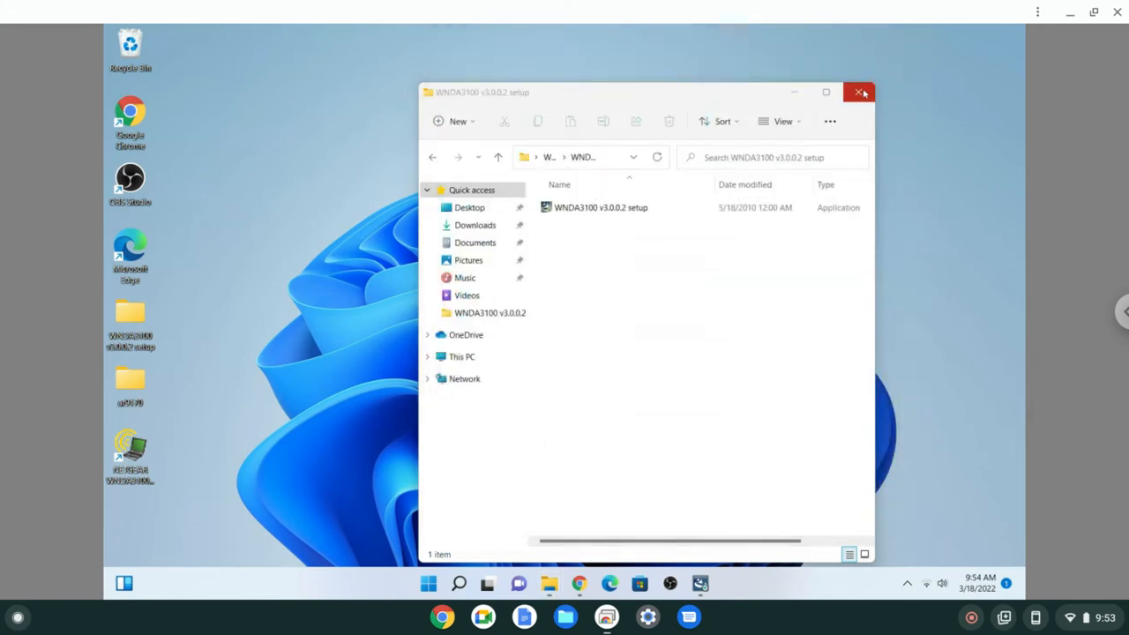
mouse_move(942, 540)
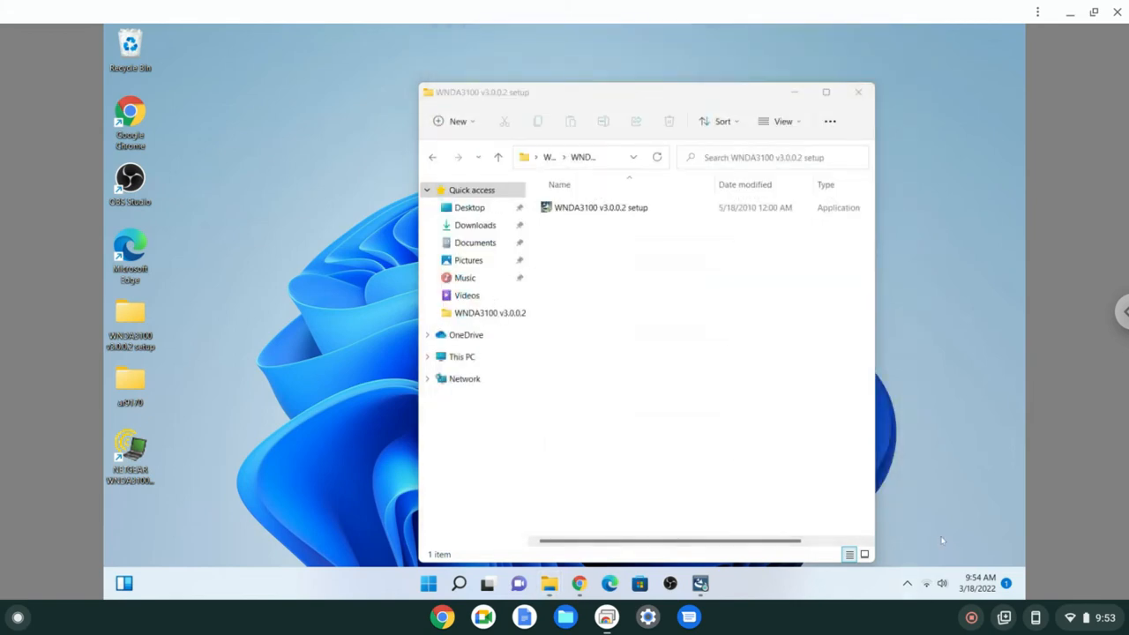
mouse_move(928, 583)
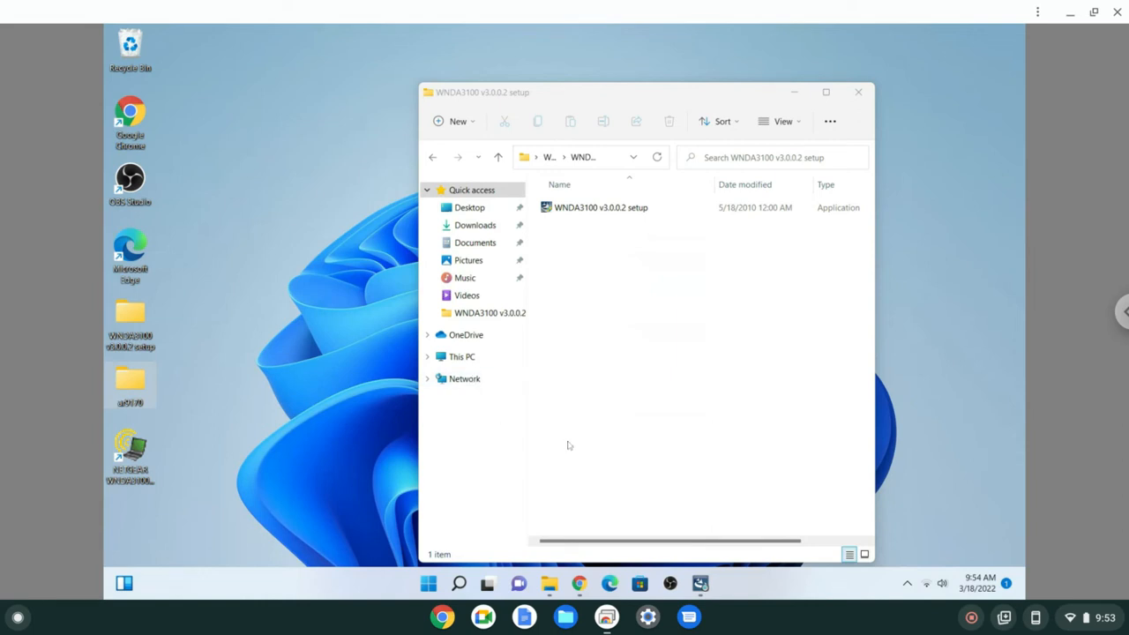
Step: Close the WNDA3100 v3.0.0.2 setup folder window
click(600, 208)
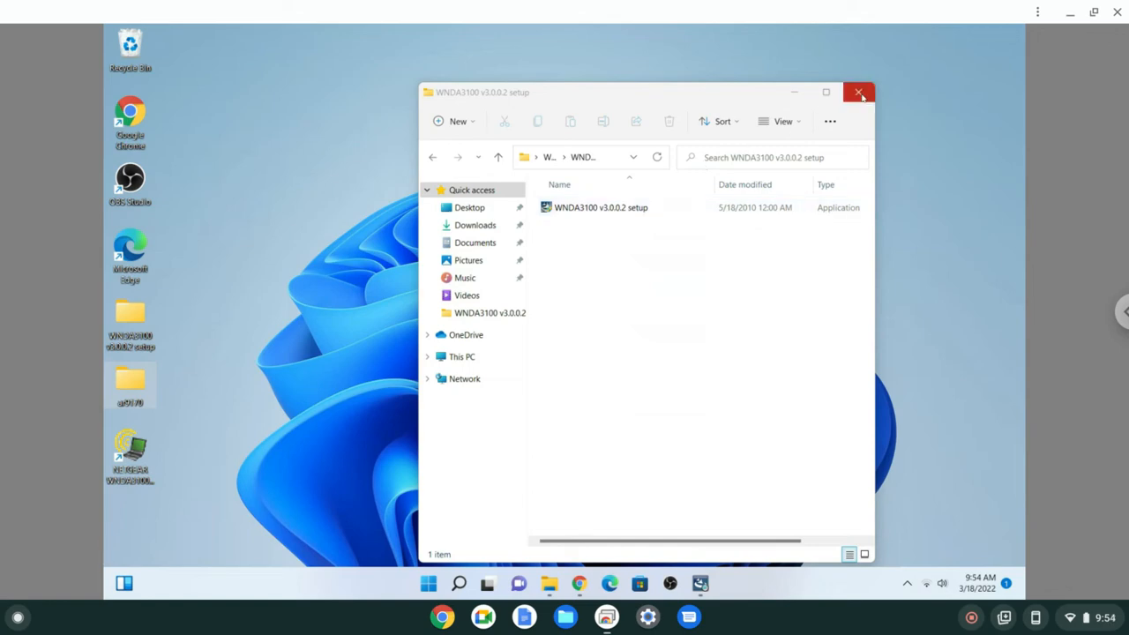
click(859, 92)
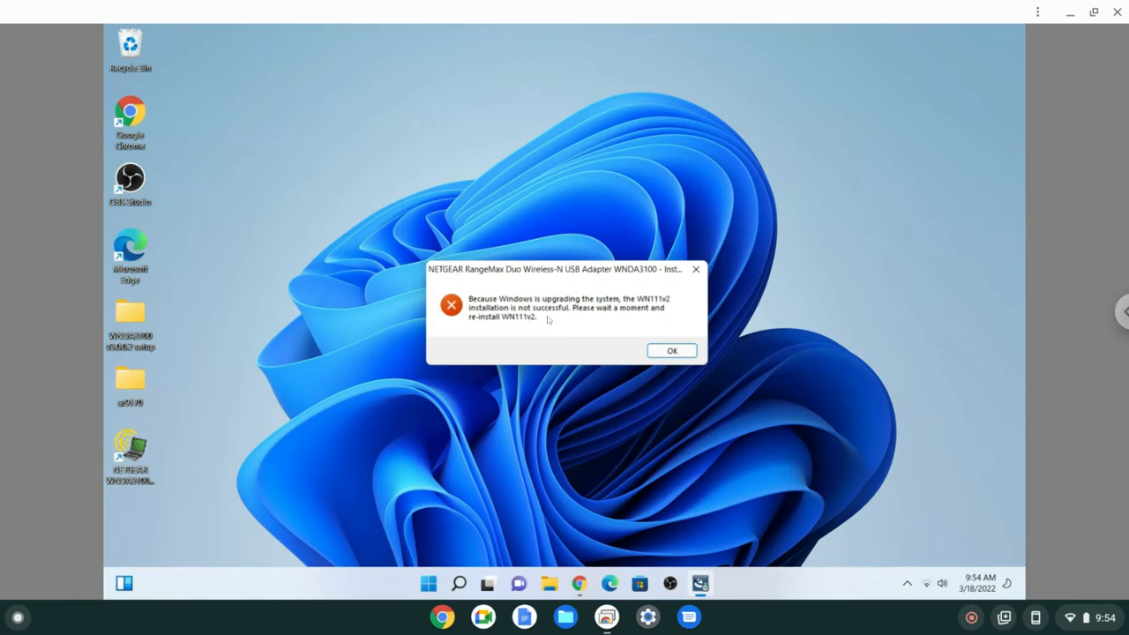
mouse_move(120, 369)
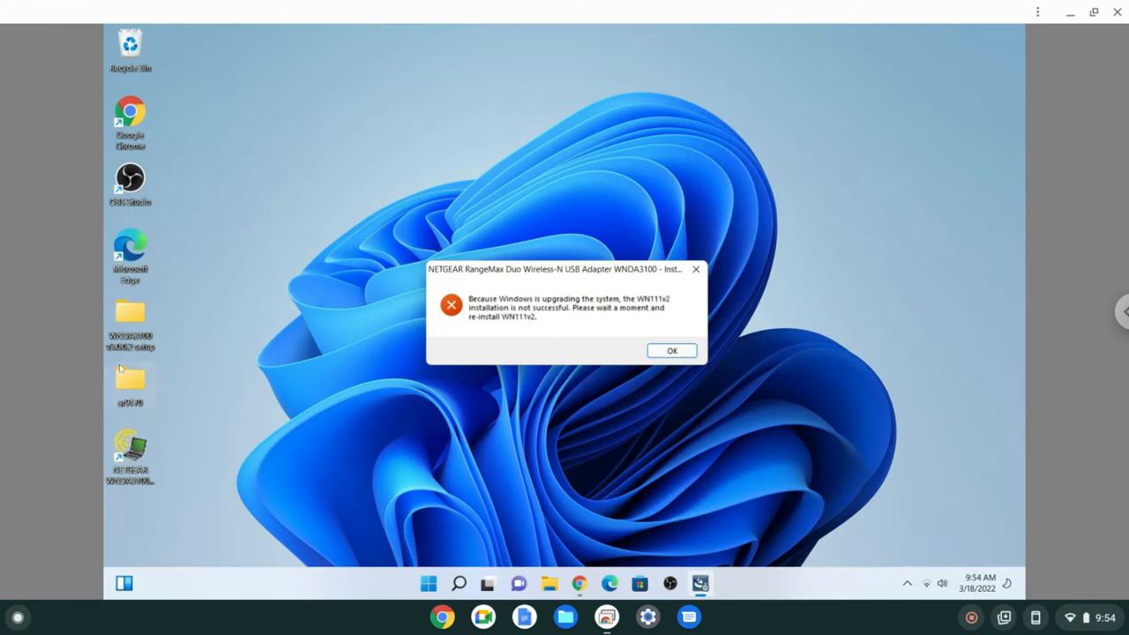
mouse_move(132, 384)
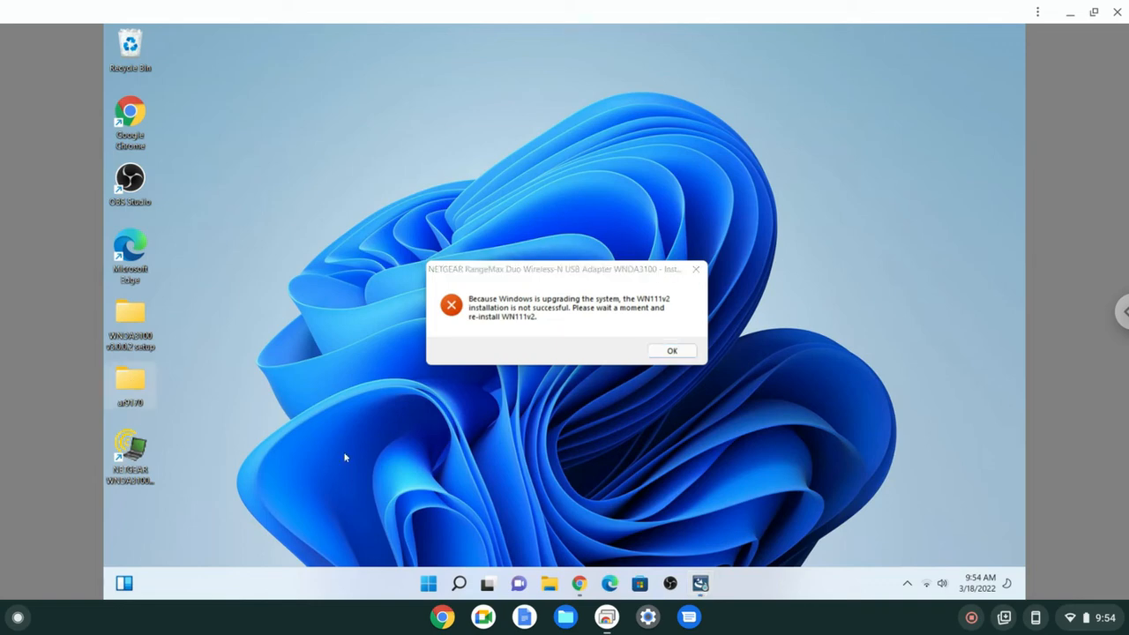
mouse_move(480, 519)
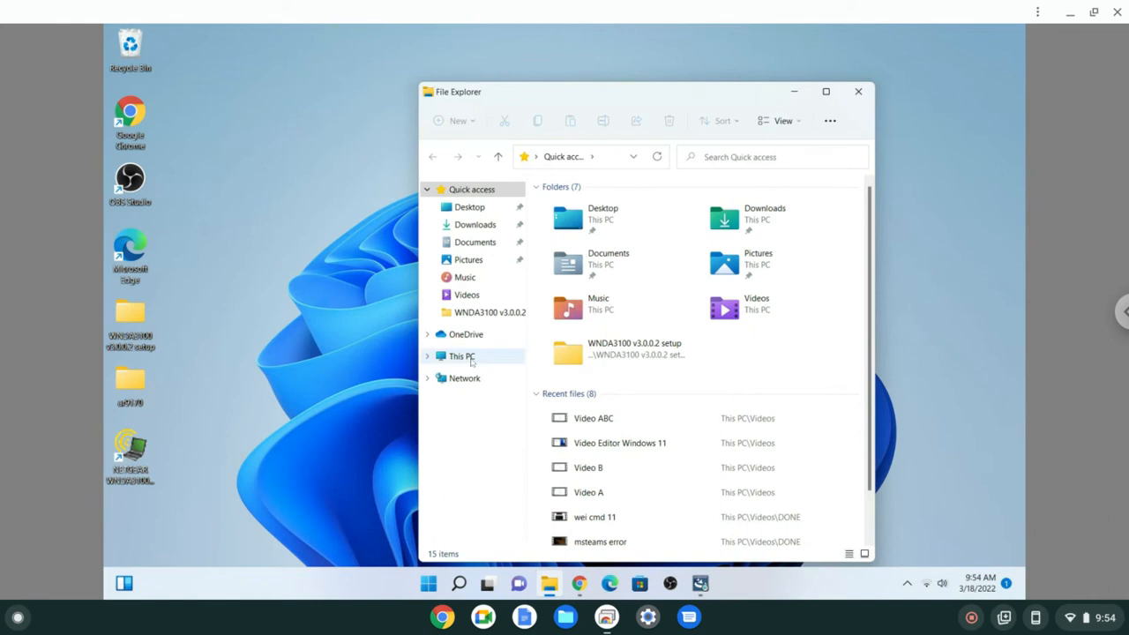
Step: Show This PC in File Explorer with its right-click options listed
click(459, 357)
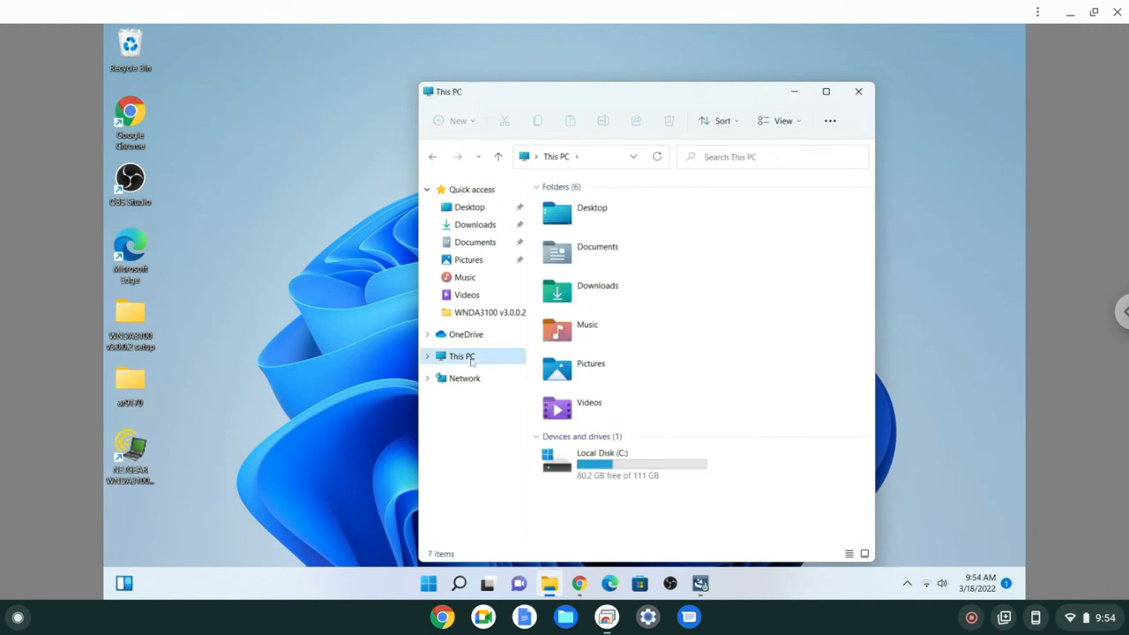
right_click(462, 357)
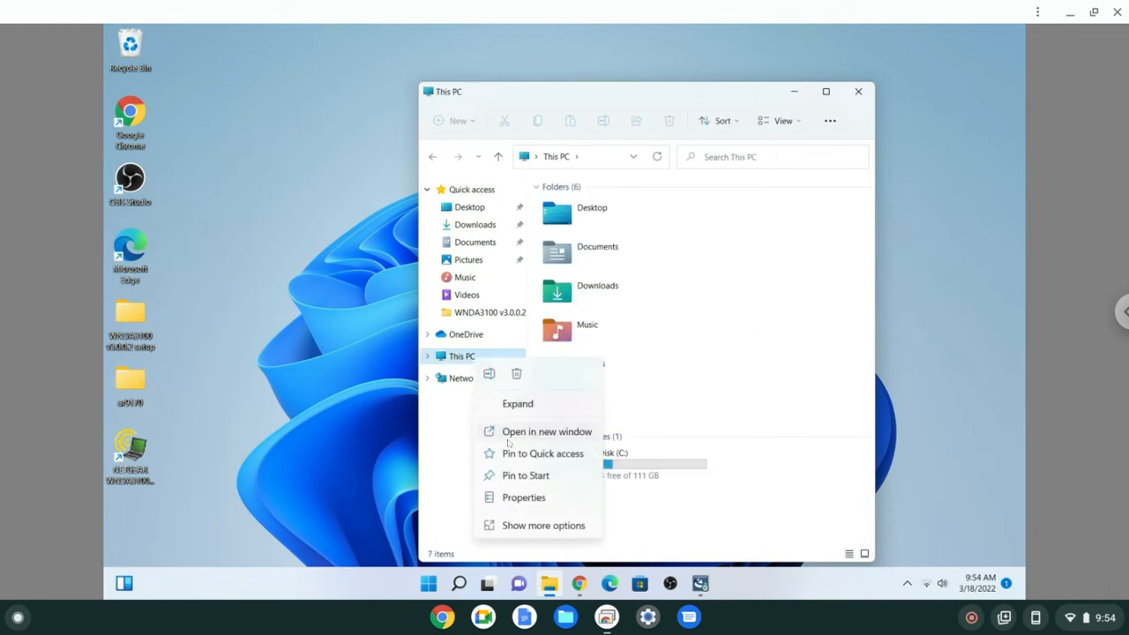
mouse_move(550, 509)
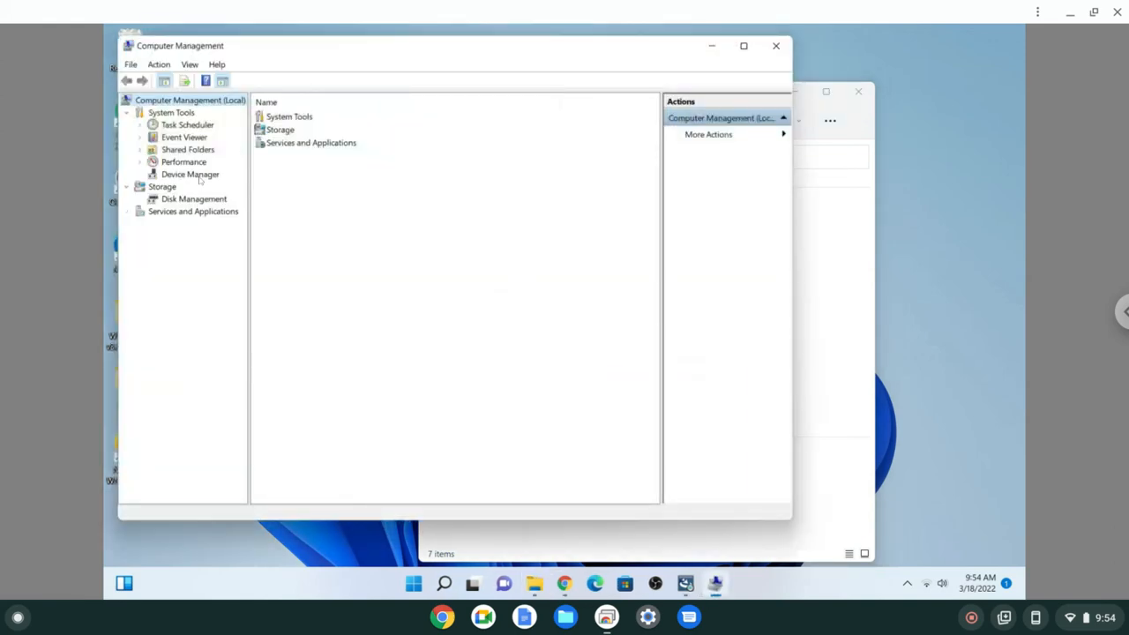
Step: In Device Manager, start Update driver for the RangeMax Dual Band Wireless-N USB Adapter under Network adapters
click(190, 175)
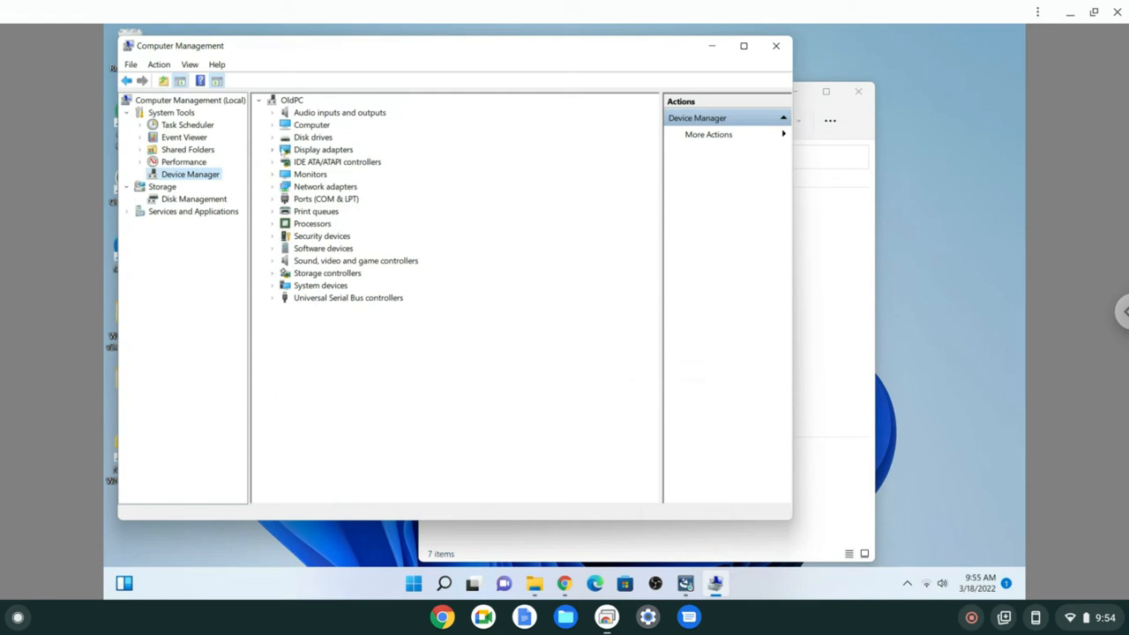
click(273, 187)
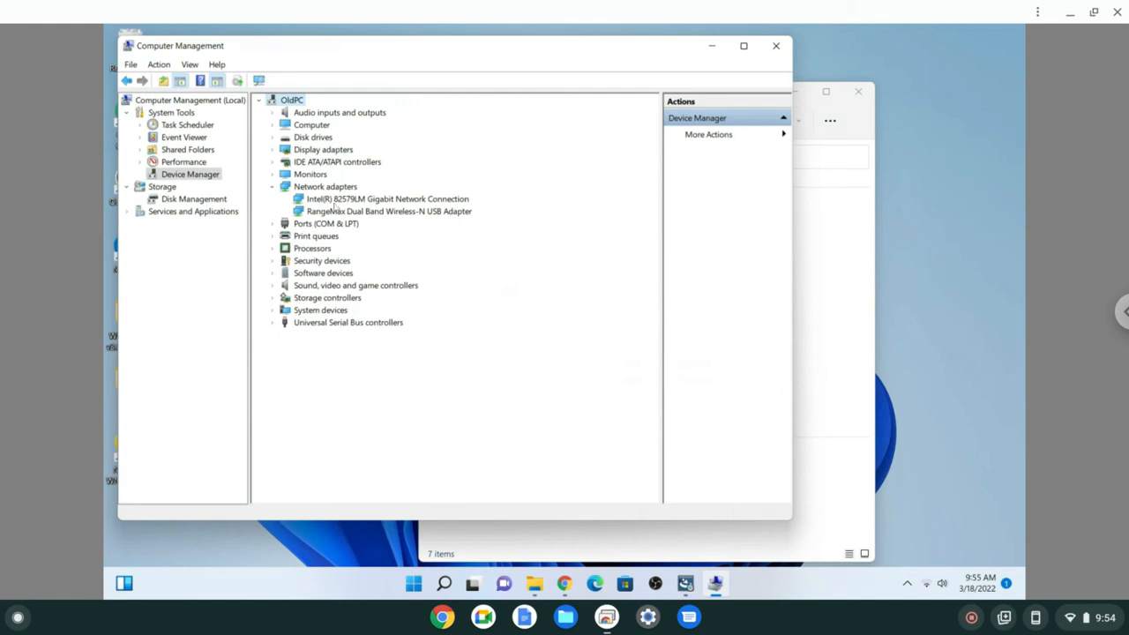
mouse_move(338, 226)
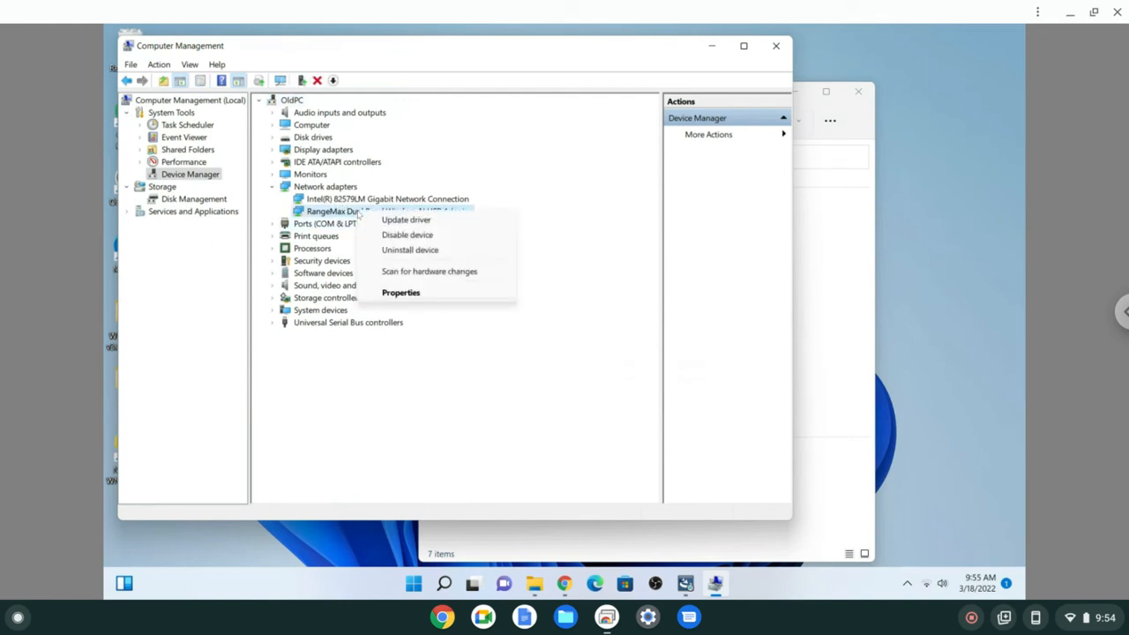
mouse_move(406, 219)
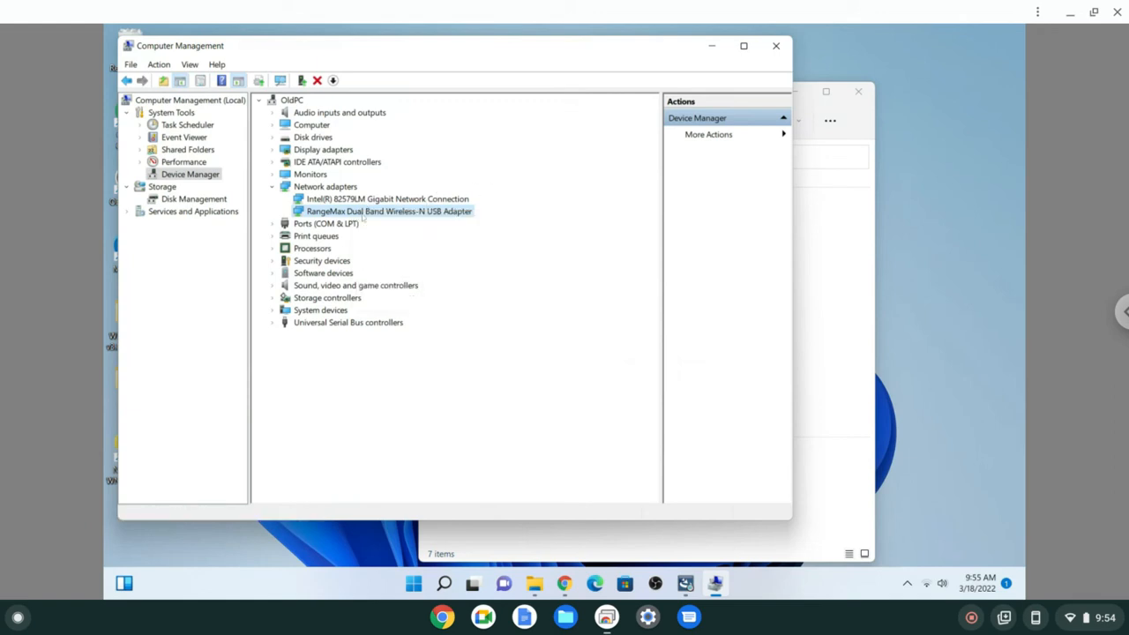
right_click(388, 212)
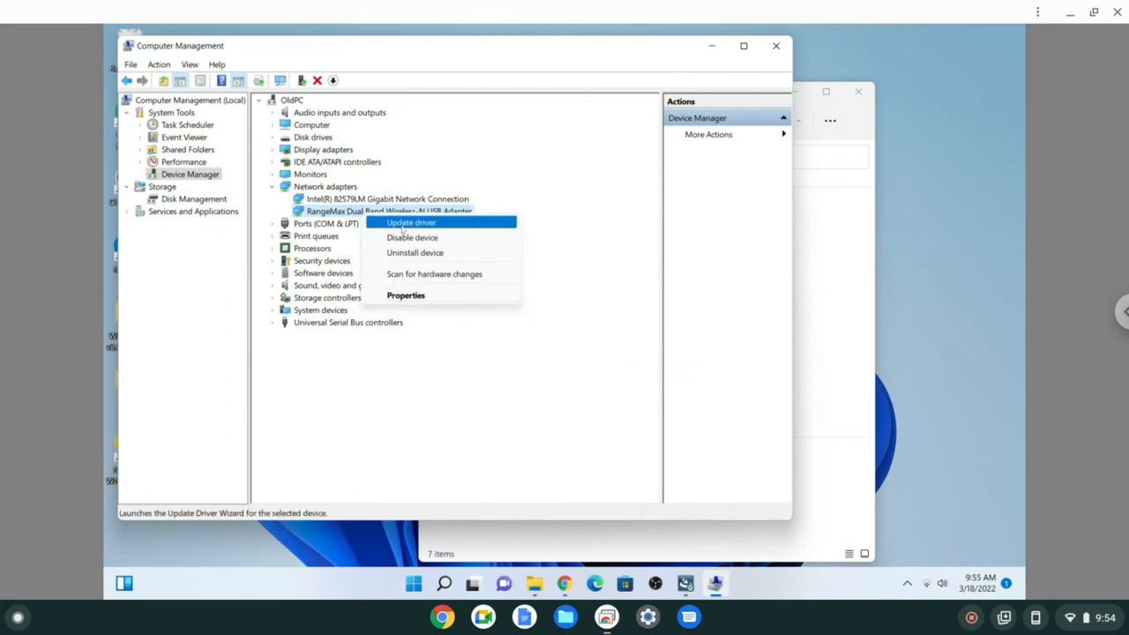
click(411, 222)
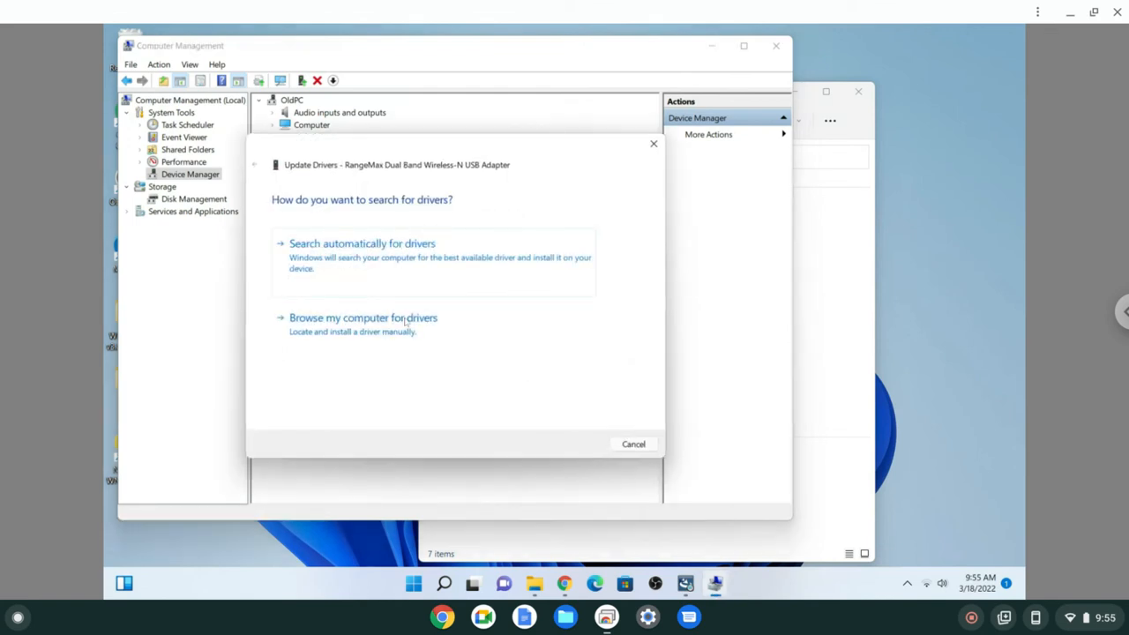
Step: Search the ar9170 folder for drivers manually; Windows reports the best drivers are already installed
click(363, 317)
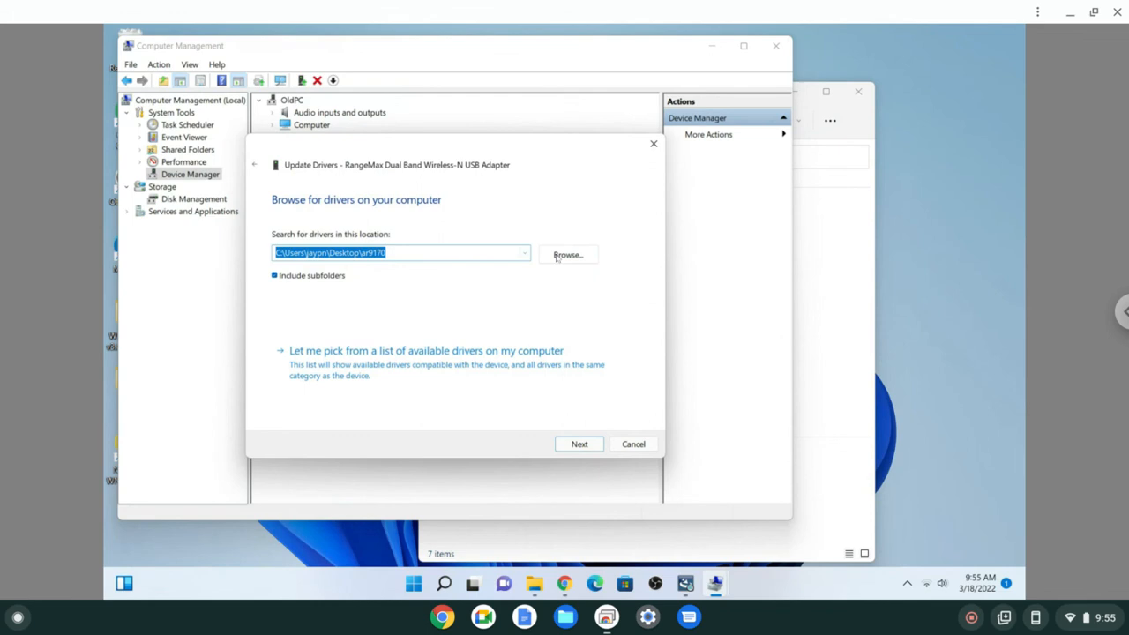
mouse_move(476, 356)
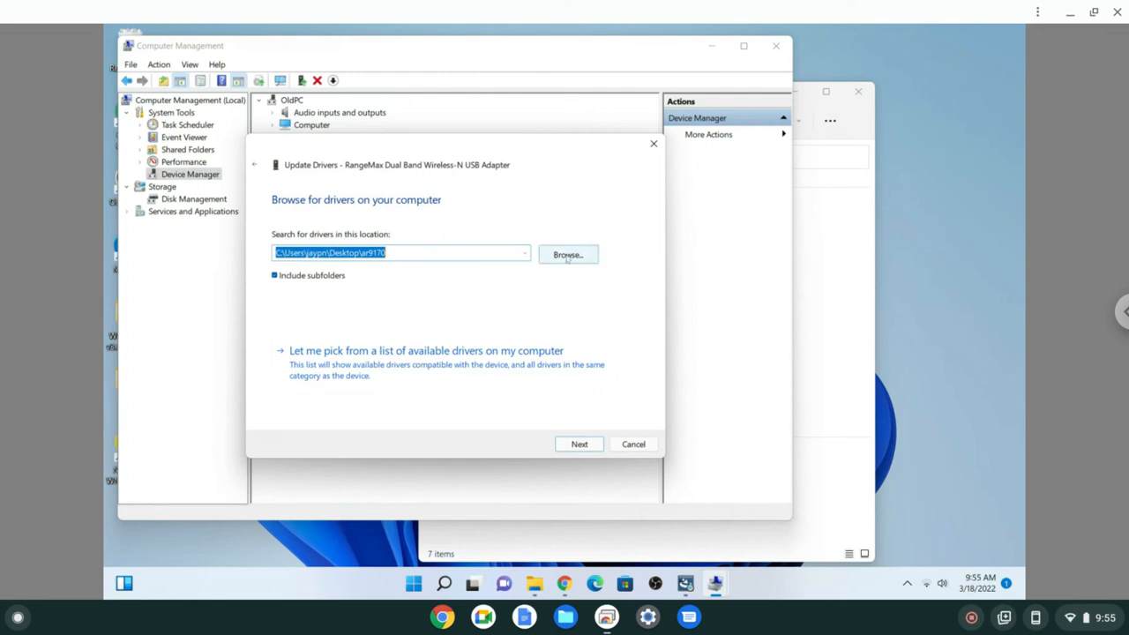
mouse_move(679, 501)
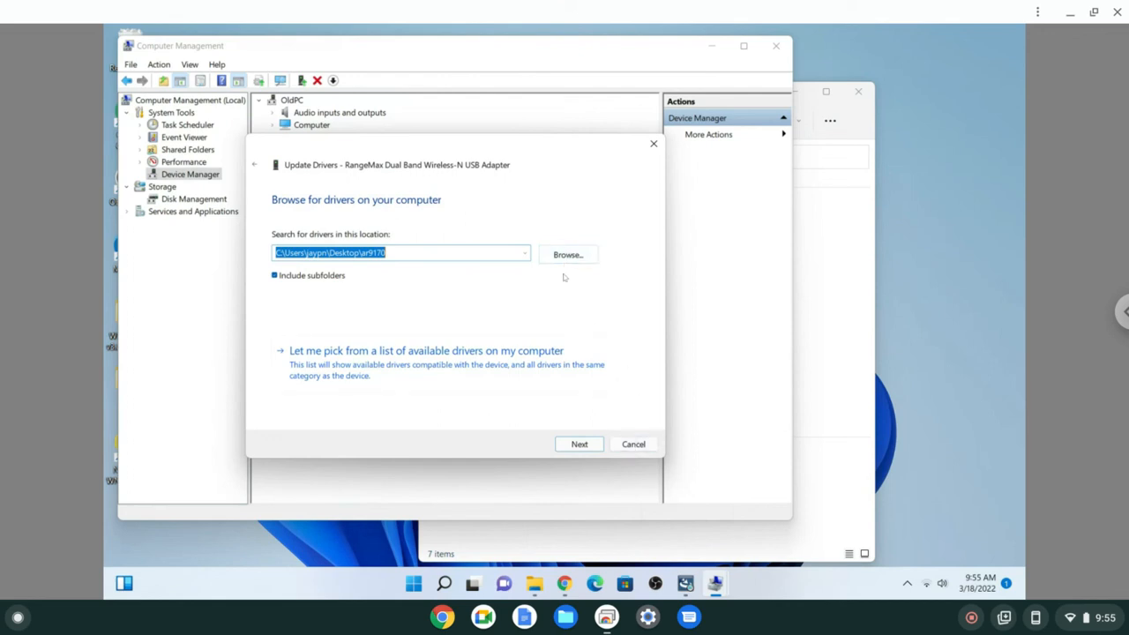
click(568, 254)
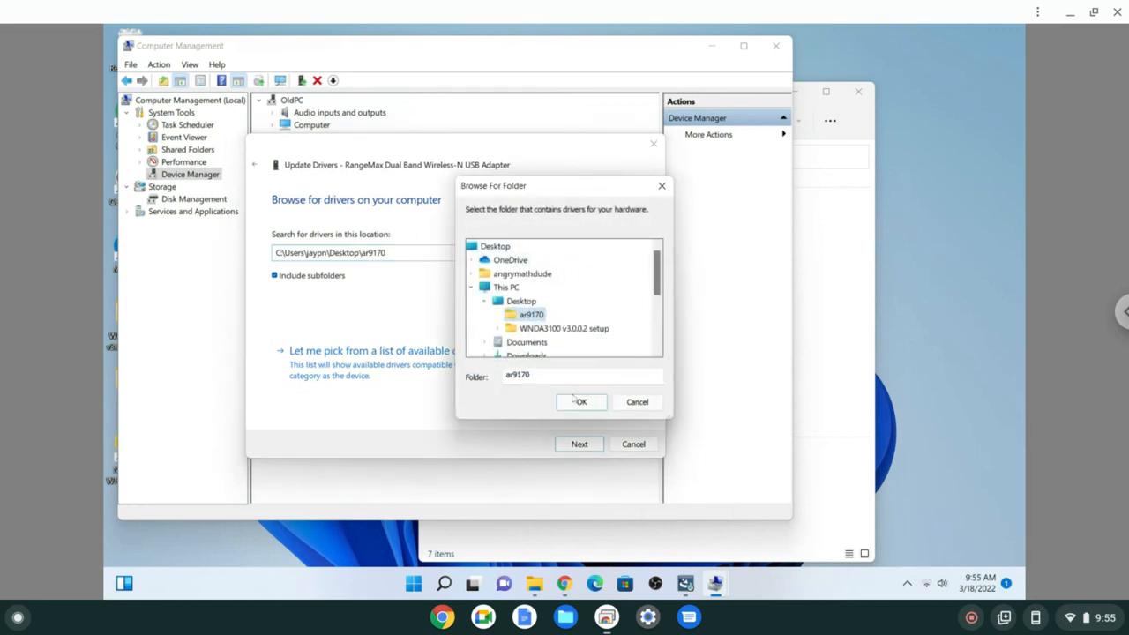
click(581, 402)
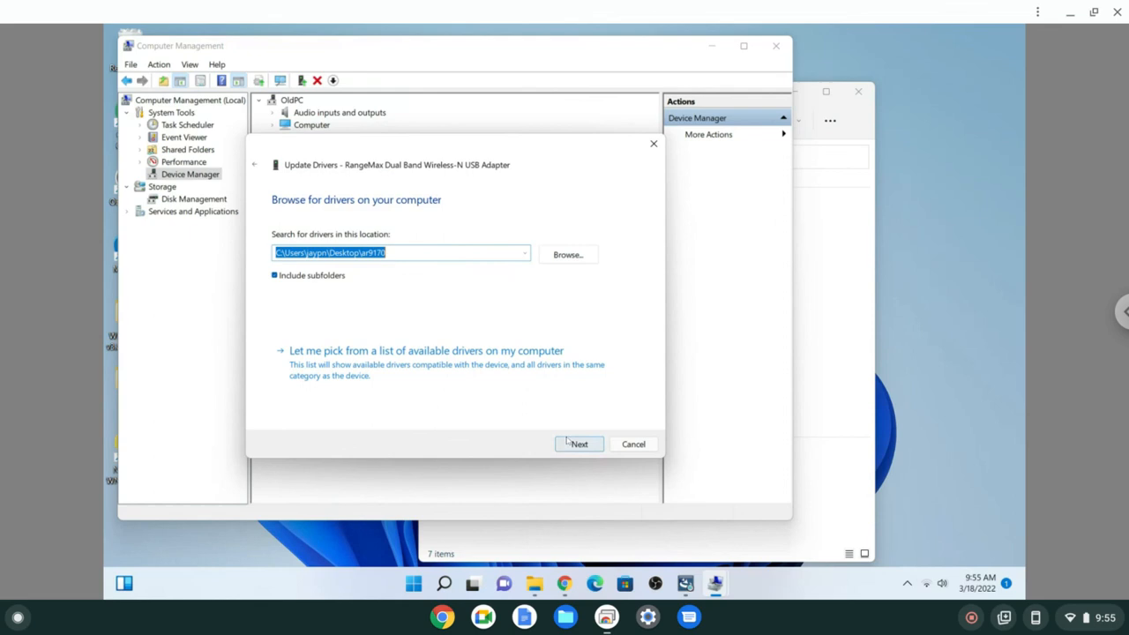
click(579, 445)
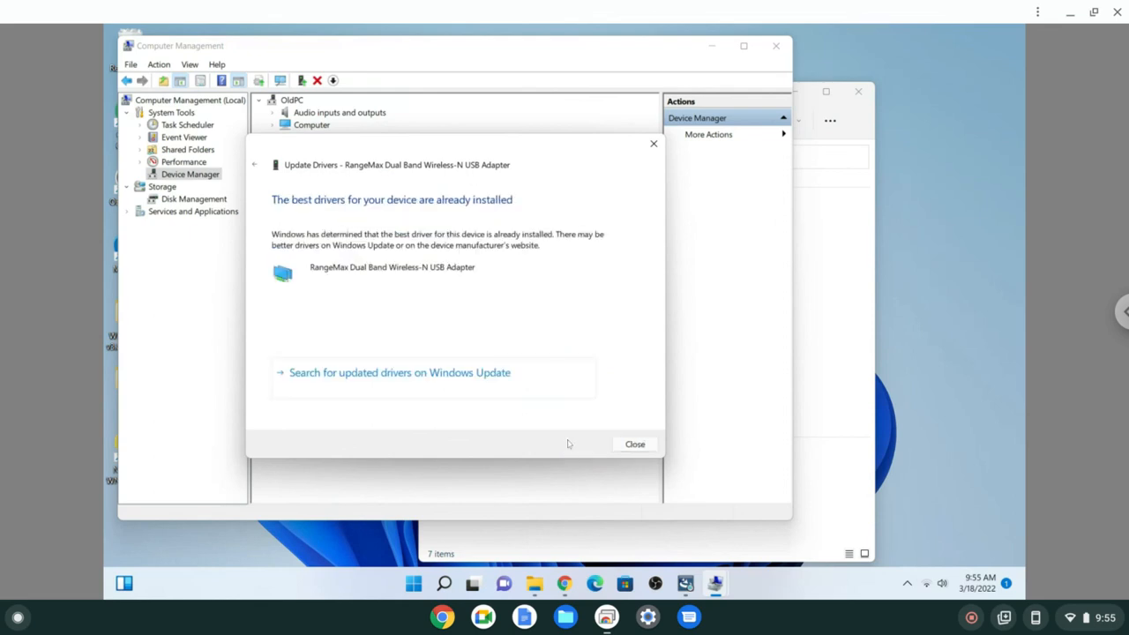